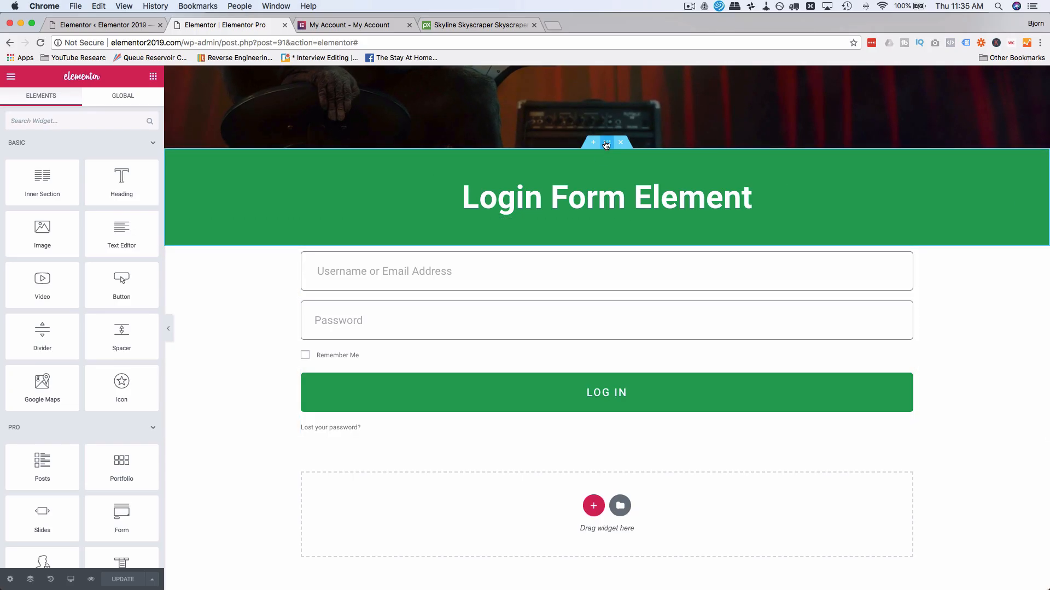
Step: Duplicate the Login Form Element heading section and retitle the copy 'Animated Headline Element'
{"action": "left_click", "coordinate": [605, 197]}
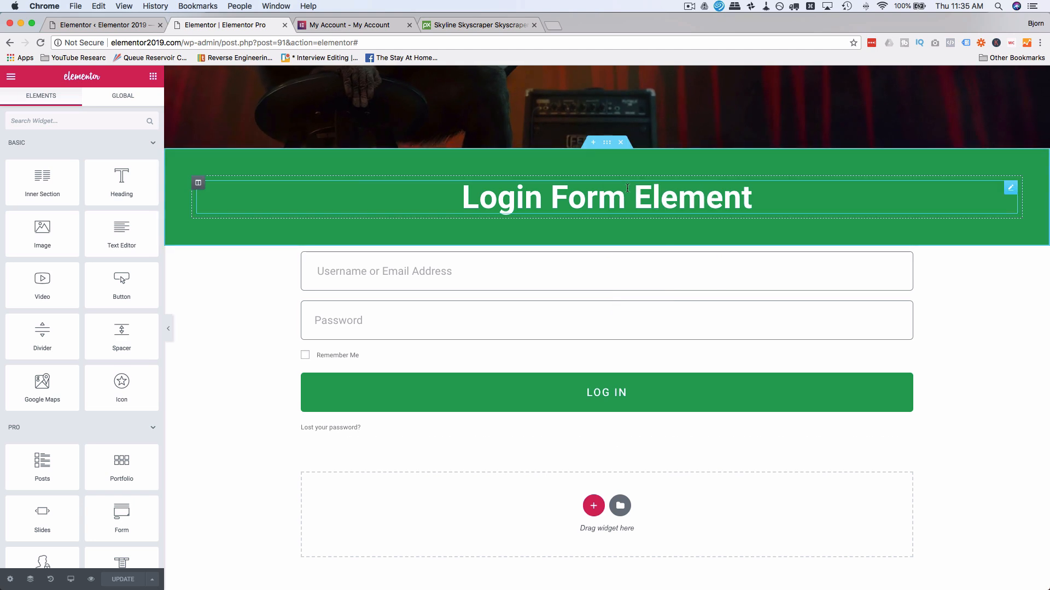
{"action": "right_click", "coordinate": [607, 514]}
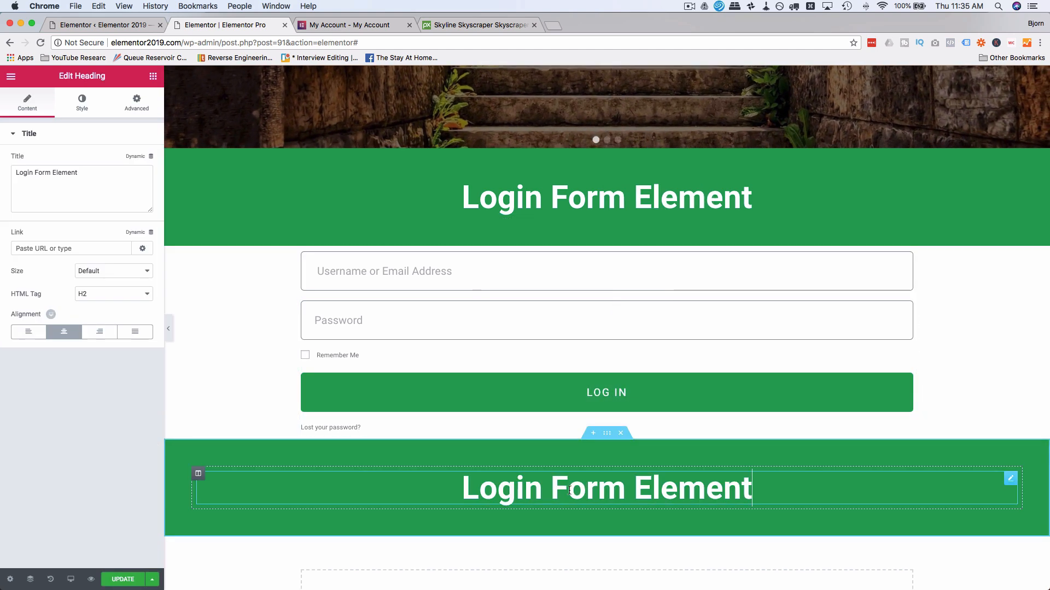
{"action": "type", "text": "Animated Head Element"}
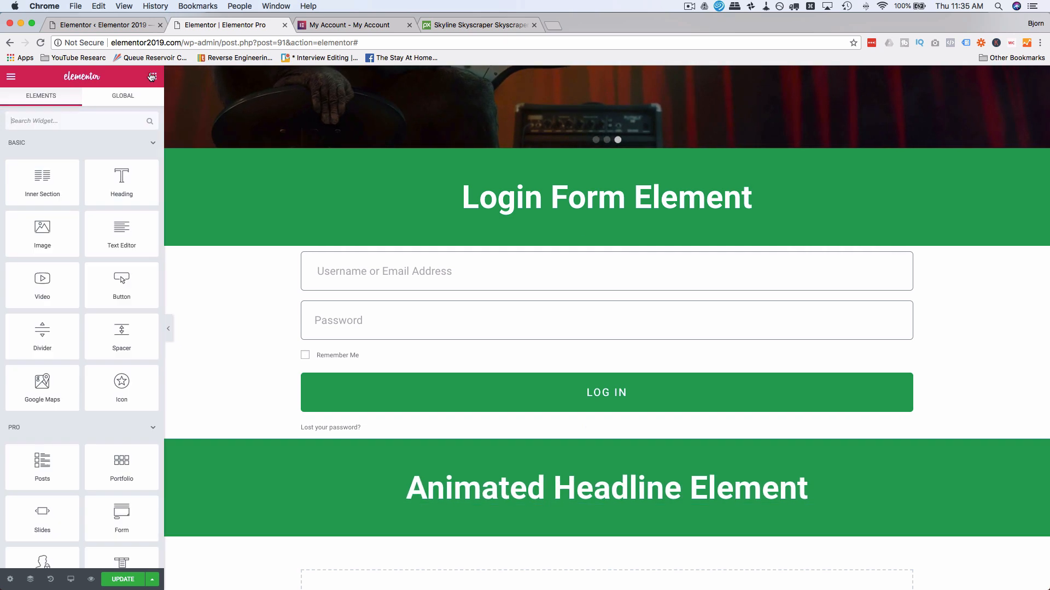
Step: Place an Animated Headline widget below the new heading, reading 'This page is Amazing'
{"action": "scroll", "scroll_direction": "down", "scroll_amount": 3}
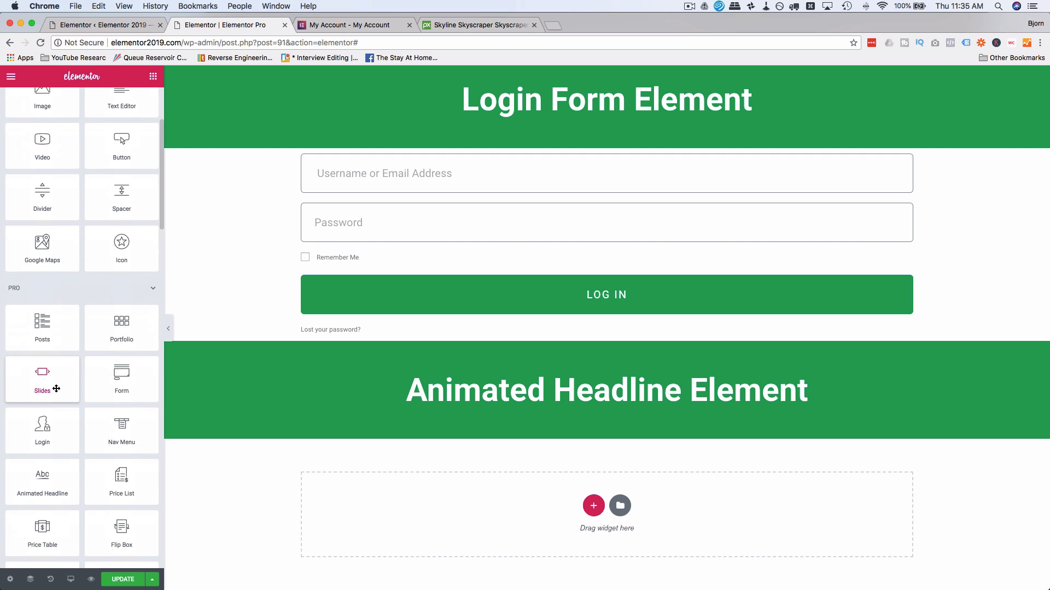
{"action": "scroll", "scroll_direction": "down", "scroll_amount": 3}
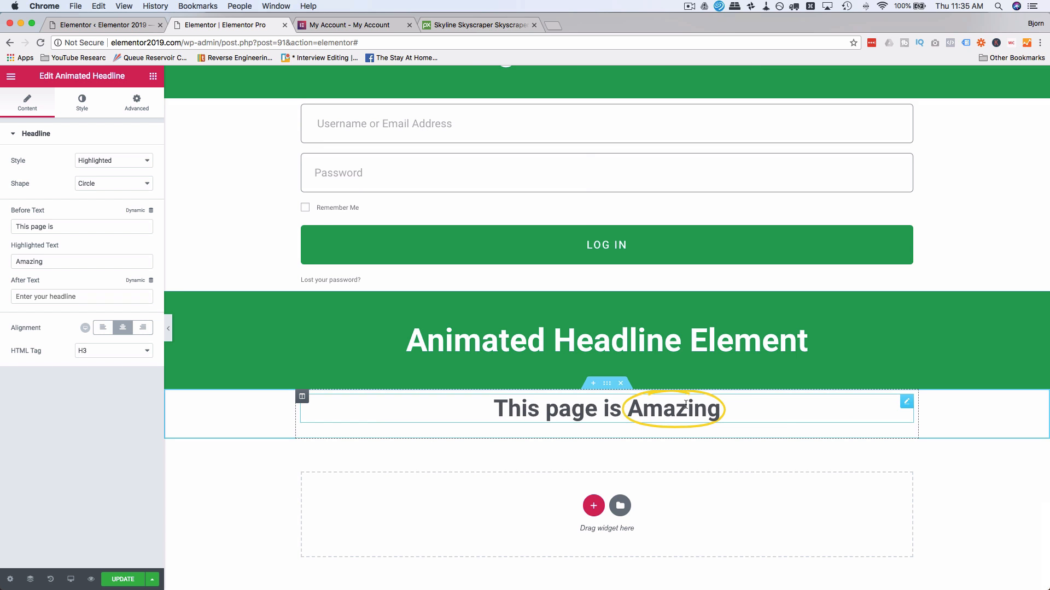
{"action": "mouse_move", "coordinate": [594, 432]}
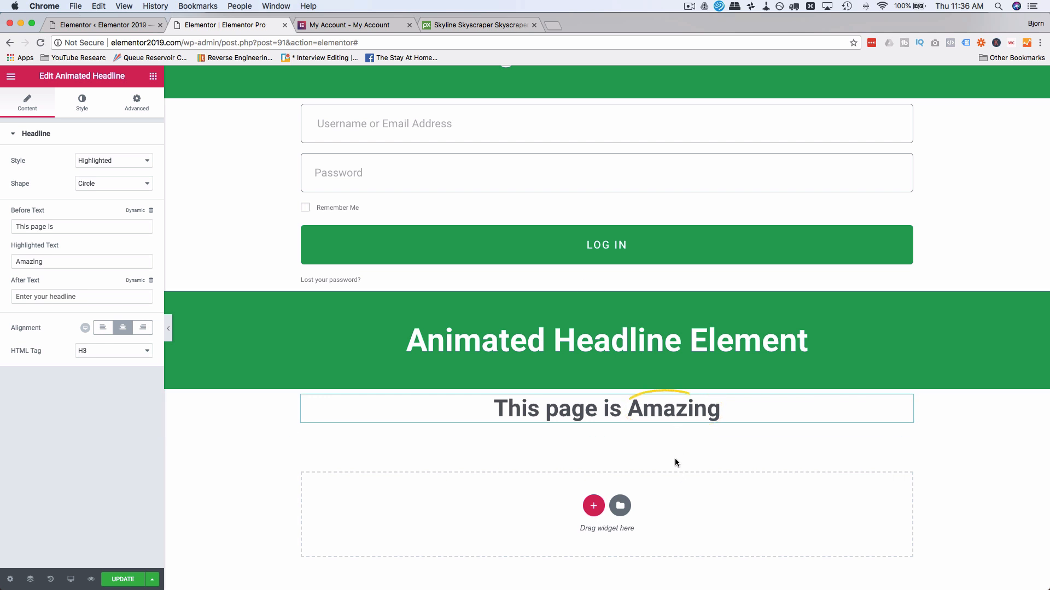
{"action": "left_click", "coordinate": [606, 408]}
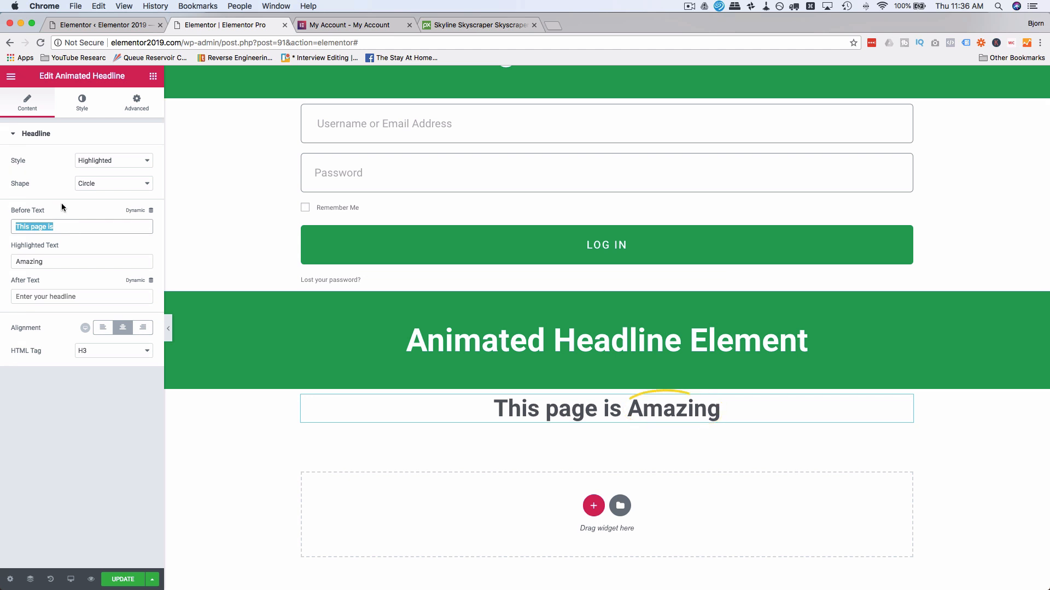
Step: Set Before Text 'Hello,', Highlighted Text 'My Name Is' and After Text 'Bjorn'
{"action": "type", "text": "Hello"}
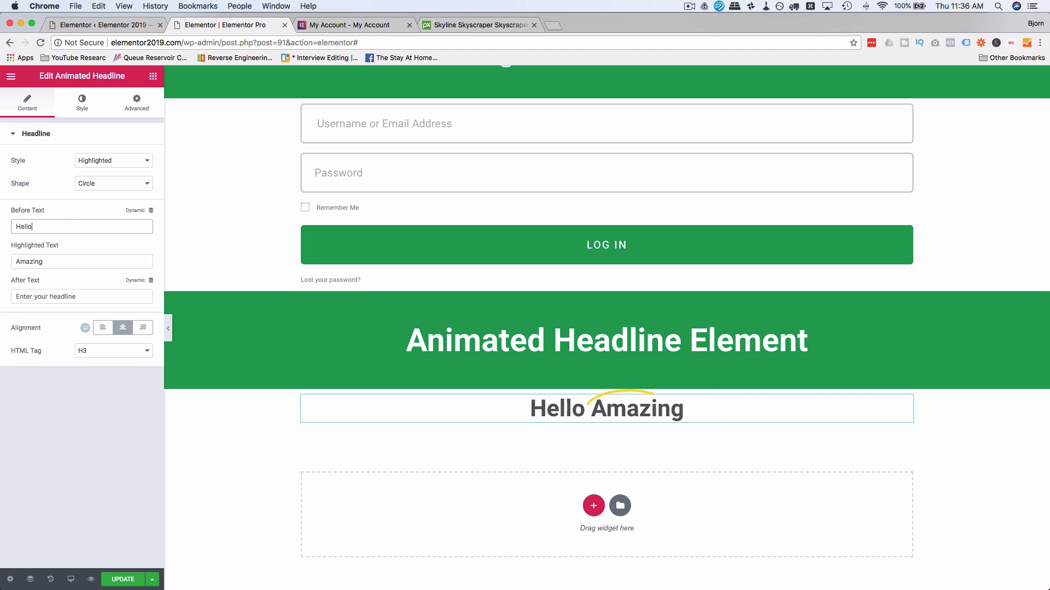
{"action": "type", "text": ","}
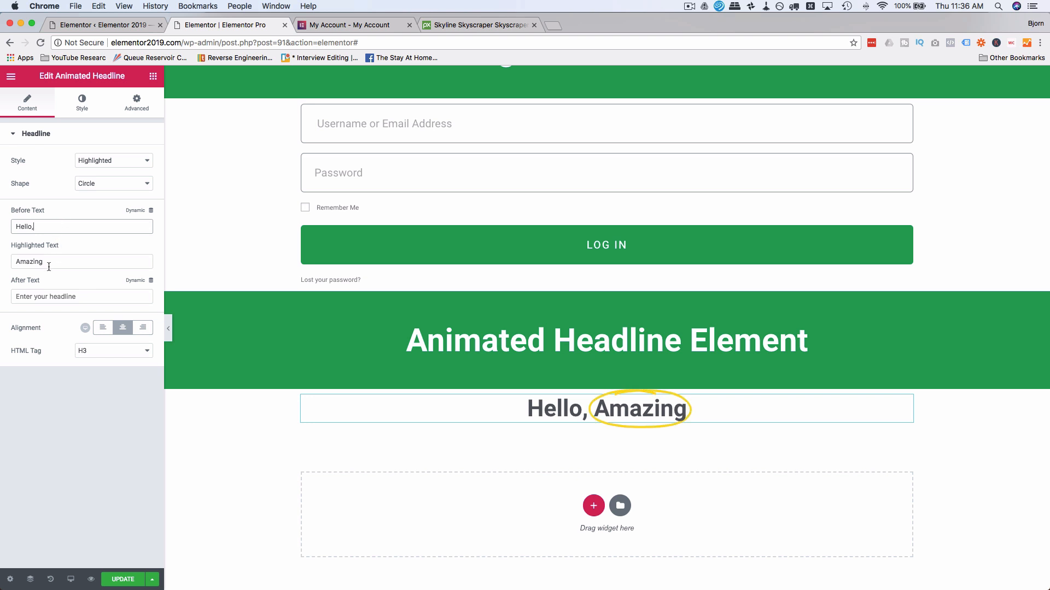
{"action": "type", "text": "M"}
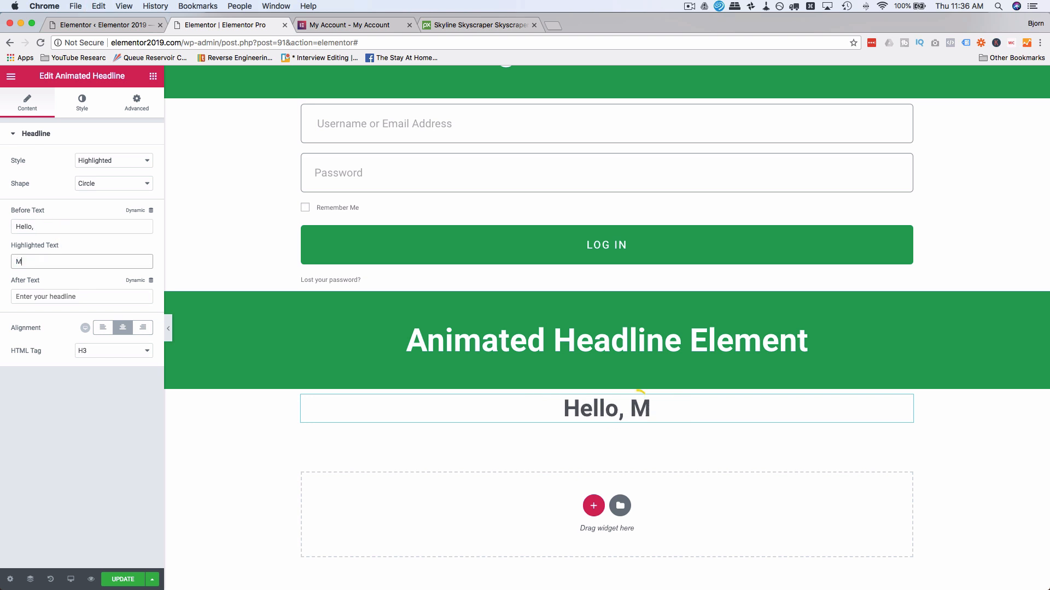
{"action": "type", "text": "y Name Is"}
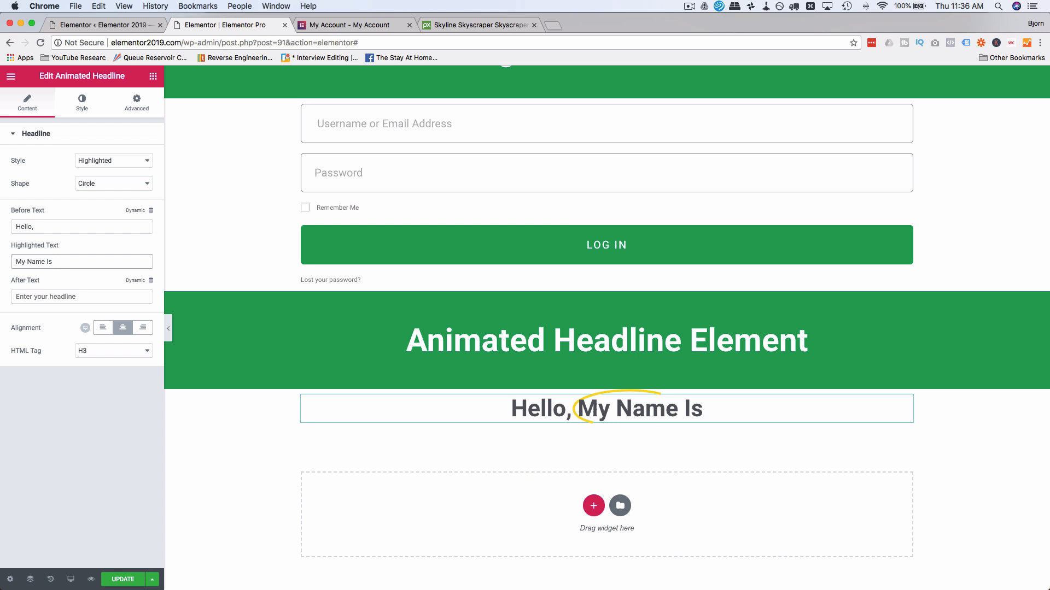
{"action": "type", "text": "Bjo"}
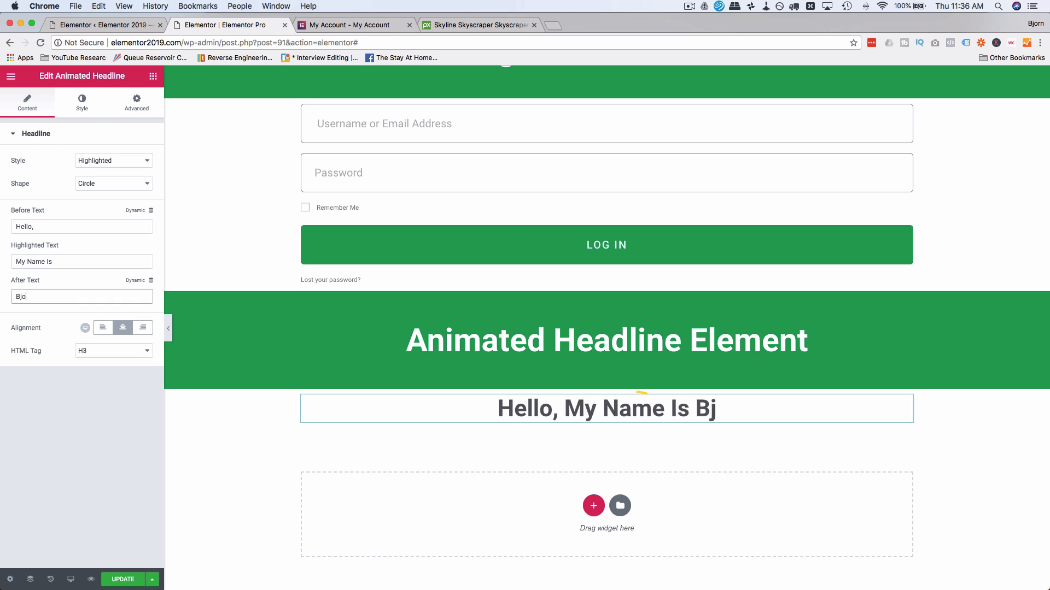
{"action": "type", "text": "rn"}
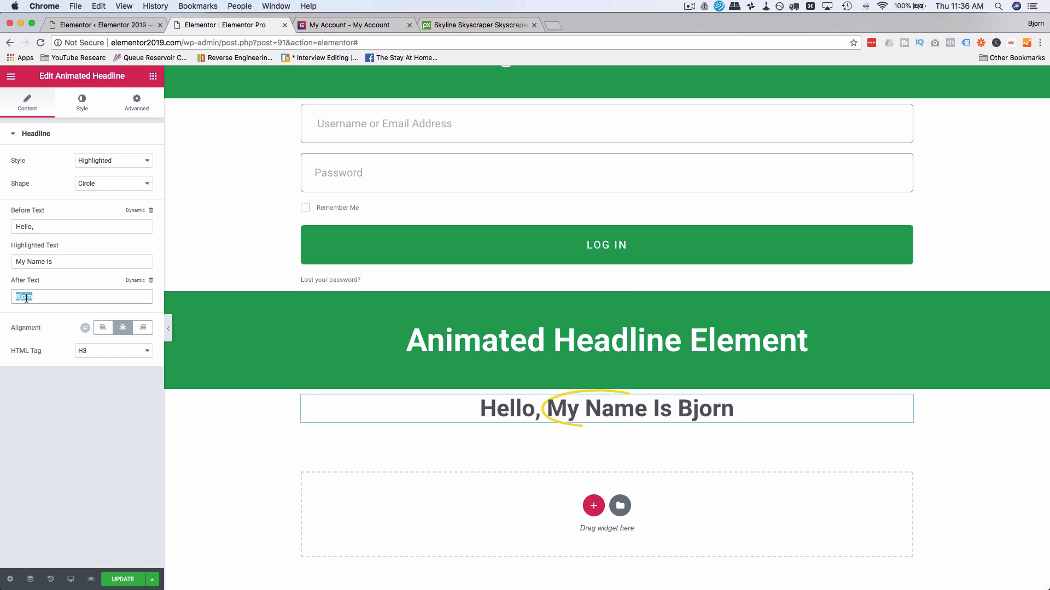
{"action": "left_click", "coordinate": [113, 184]}
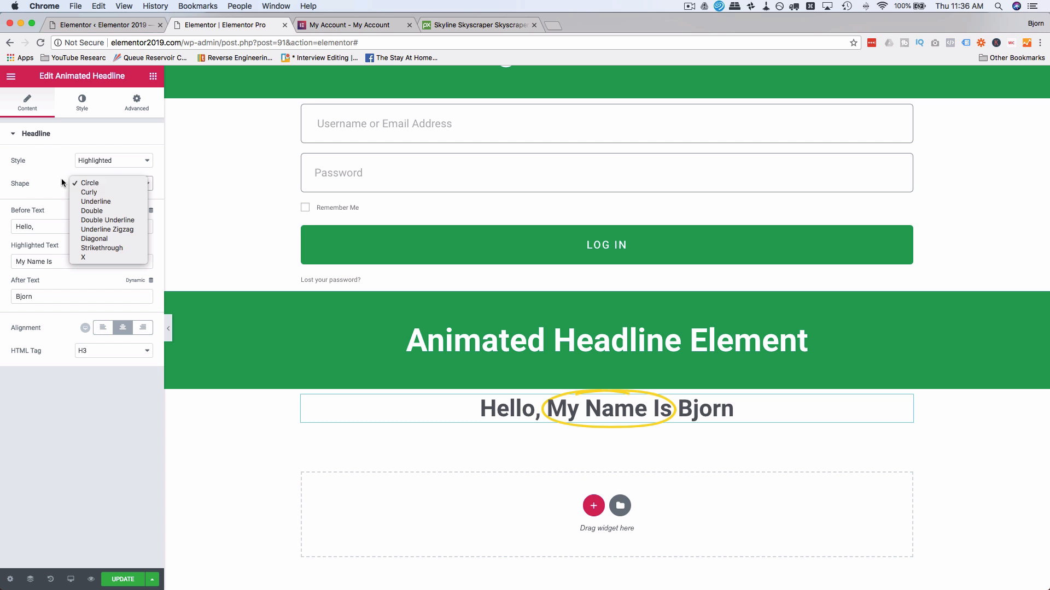
Step: Set the highlight shape colour to red in the Style settings
{"action": "left_click", "coordinate": [82, 104]}
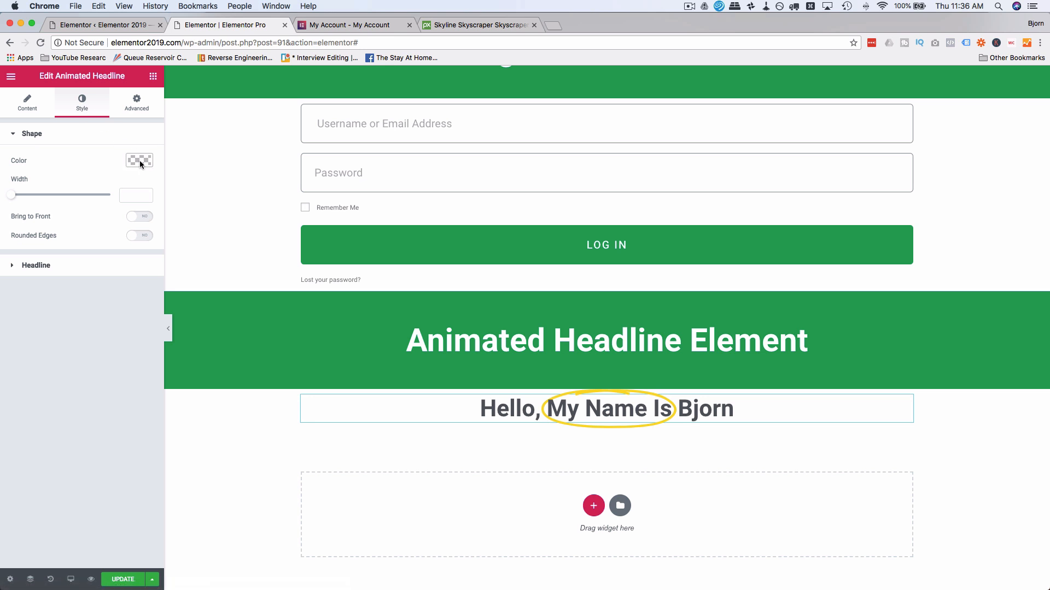
{"action": "left_click", "coordinate": [138, 161]}
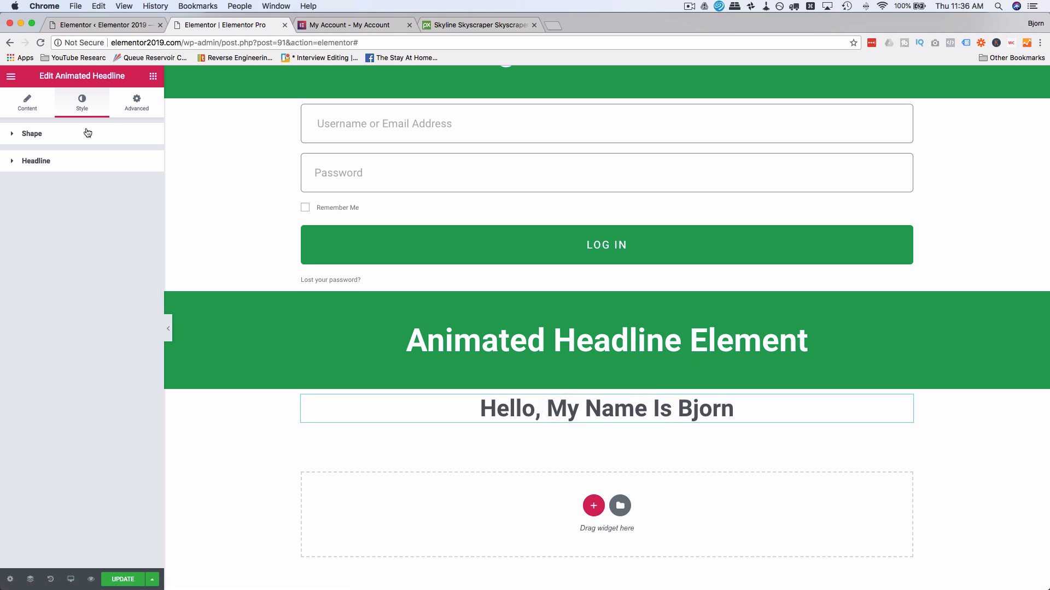
{"action": "left_click", "coordinate": [26, 101]}
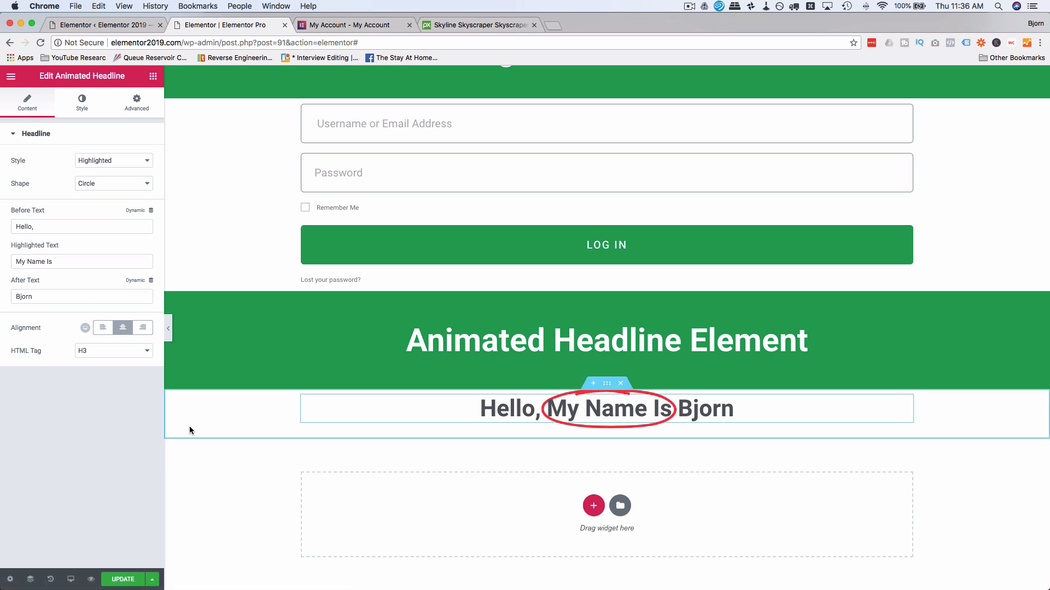
Step: Try Curly, Underline, Double, Zigzag, Diagonal and Strikethrough shapes, settling on X
{"action": "left_click", "coordinate": [112, 184]}
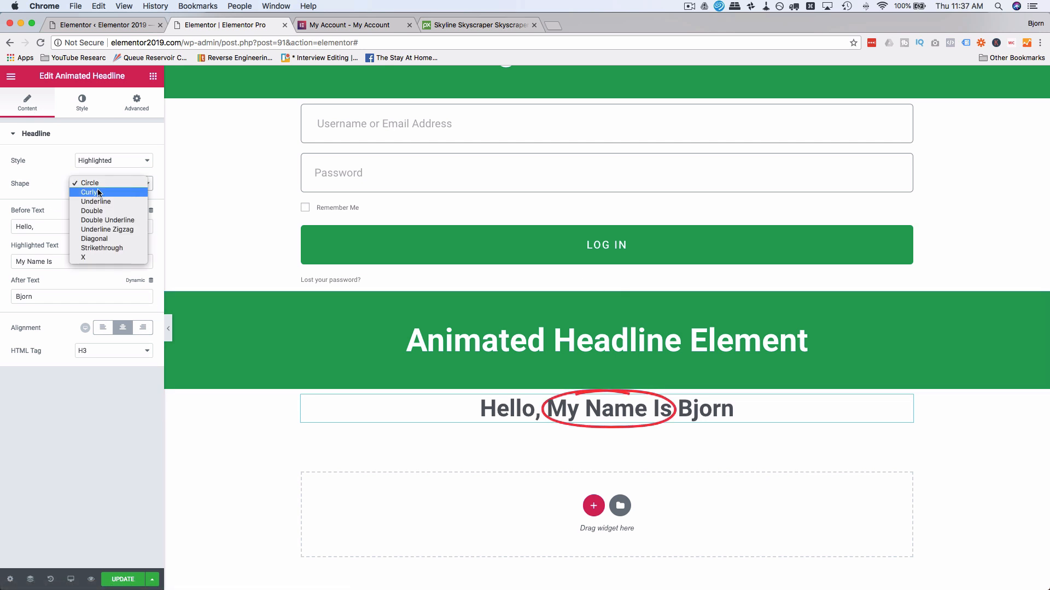
{"action": "left_click", "coordinate": [90, 193]}
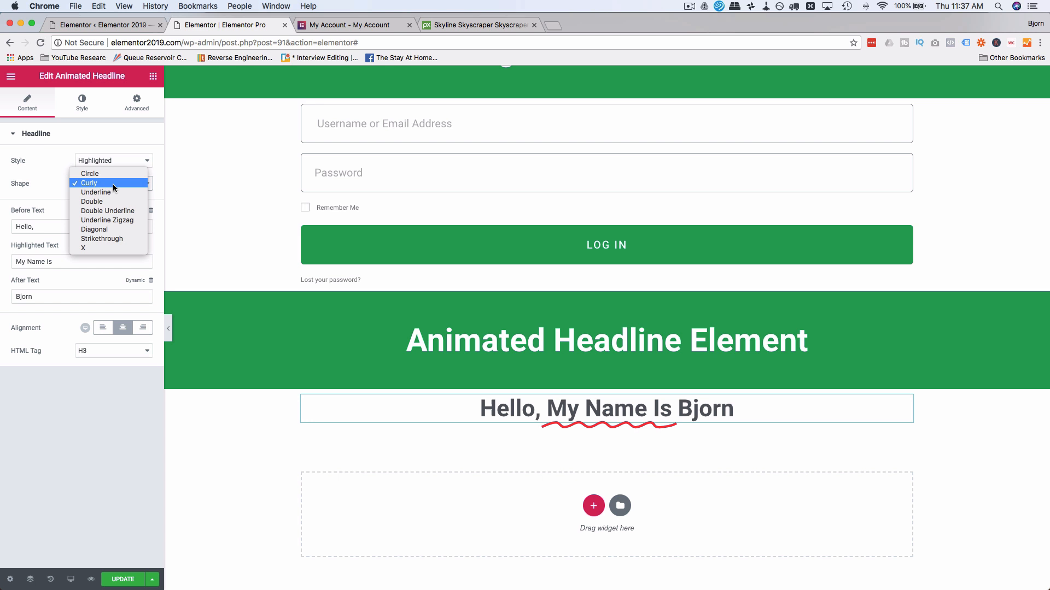
{"action": "left_click", "coordinate": [96, 192]}
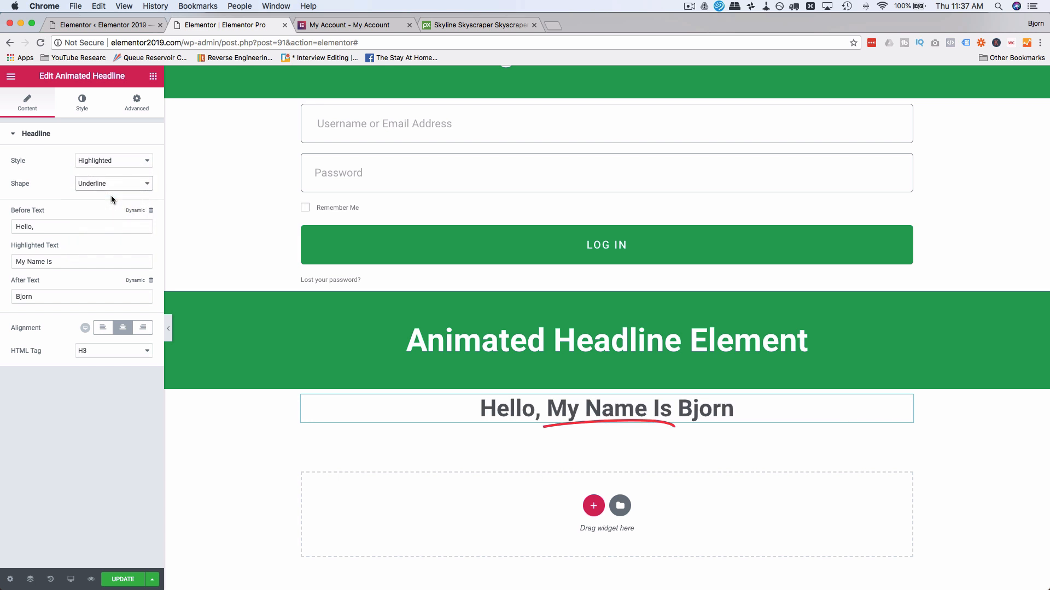
{"action": "left_click", "coordinate": [112, 183]}
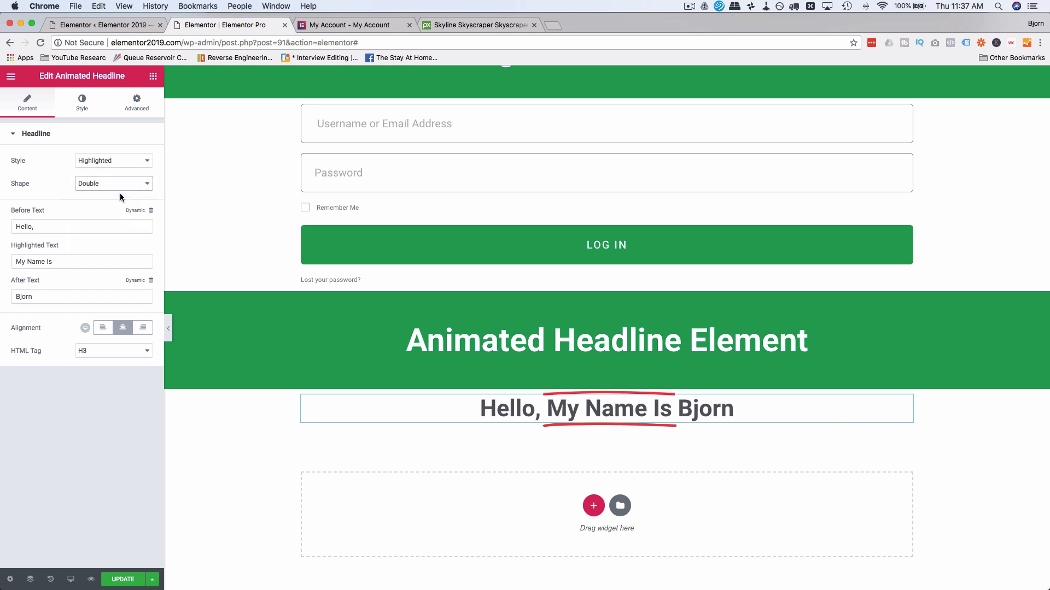
{"action": "left_click", "coordinate": [113, 183]}
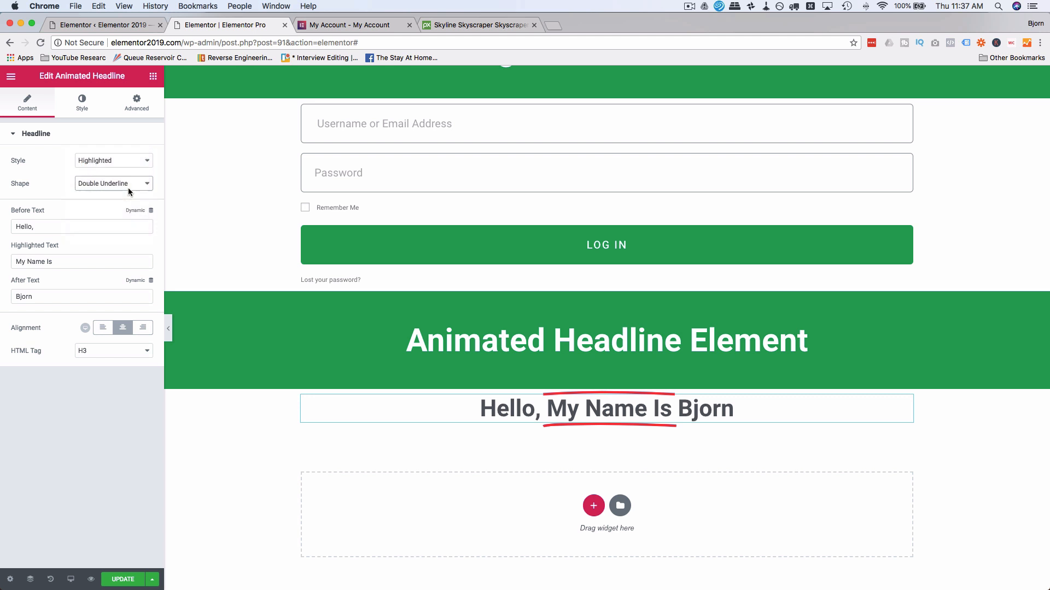
{"action": "left_click", "coordinate": [113, 184]}
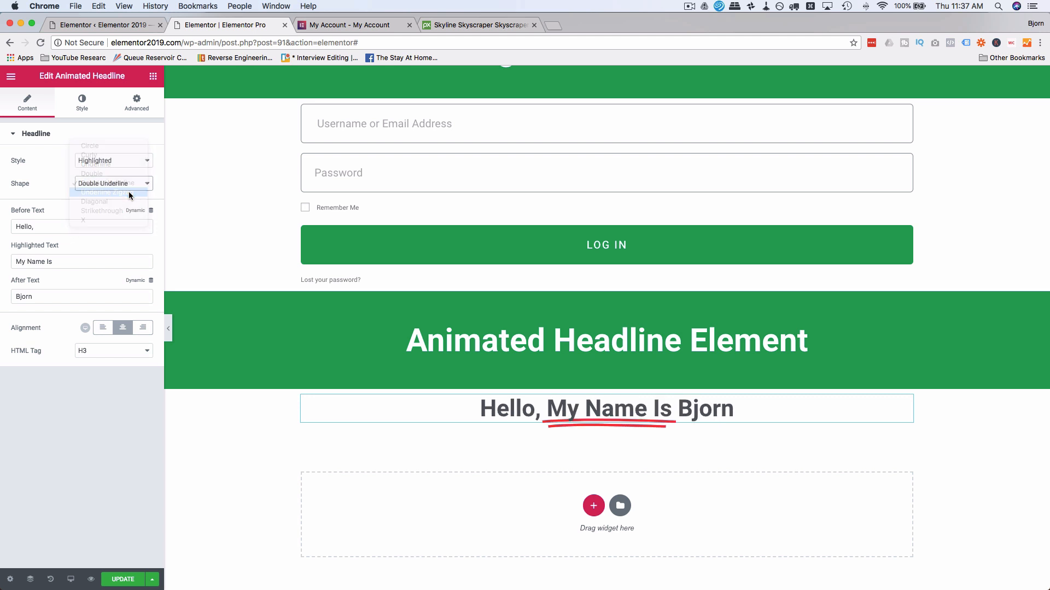
{"action": "left_click", "coordinate": [112, 182]}
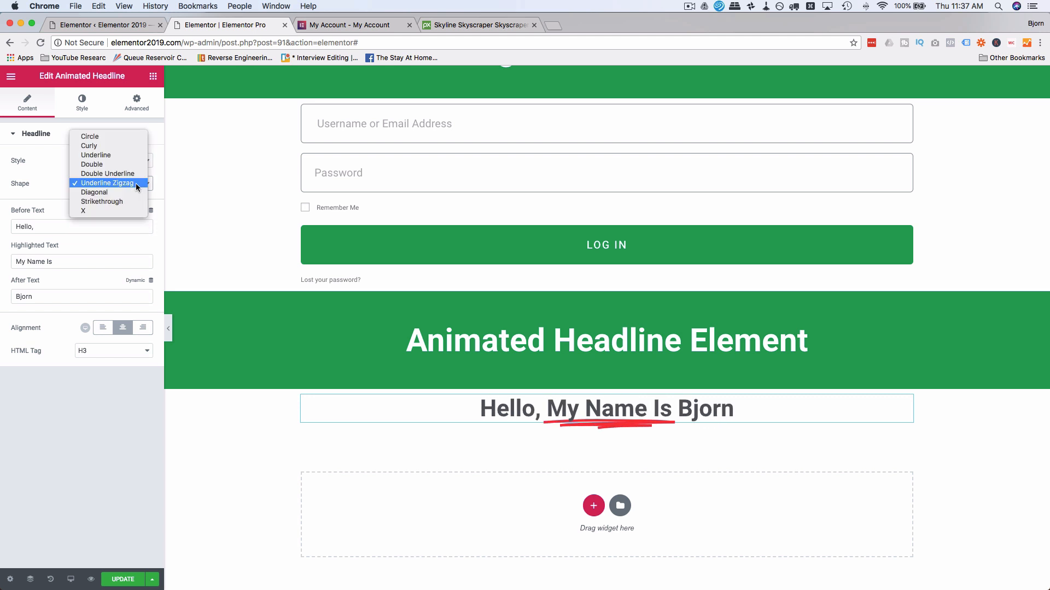
{"action": "left_click", "coordinate": [103, 182]}
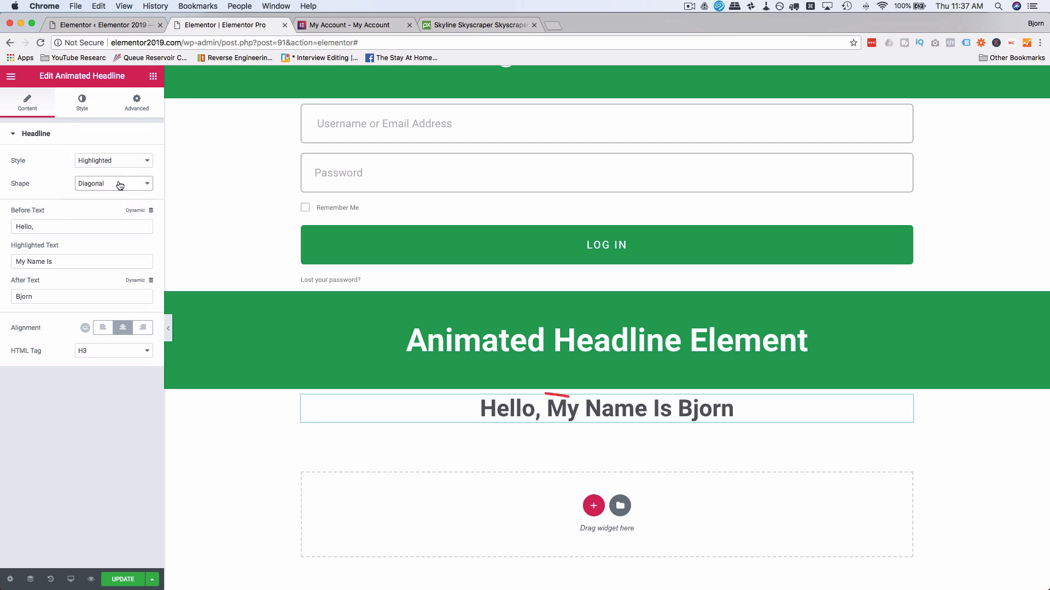
{"action": "left_click", "coordinate": [113, 184]}
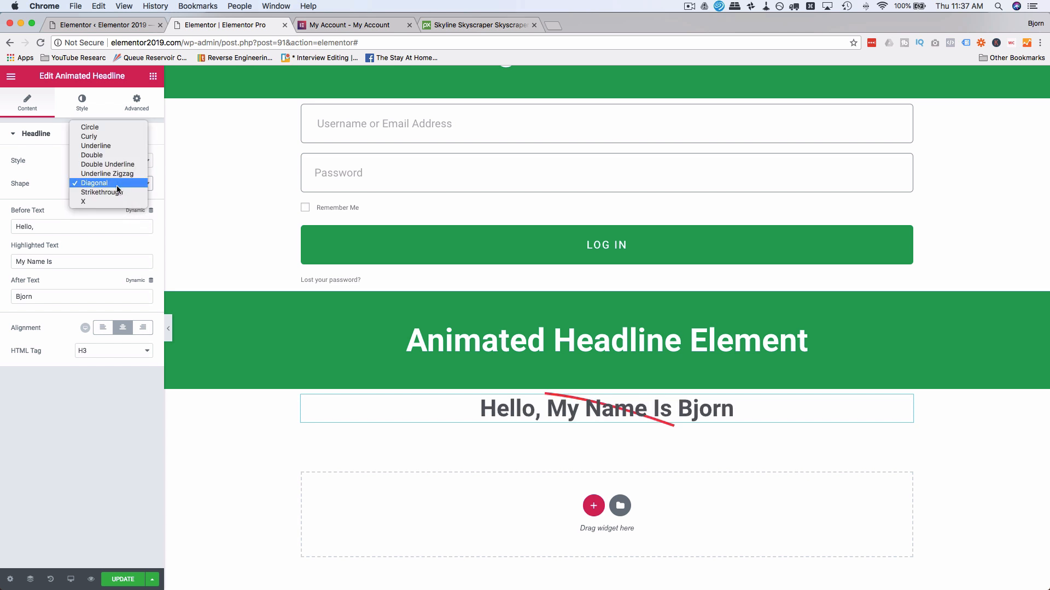
{"action": "left_click", "coordinate": [100, 192]}
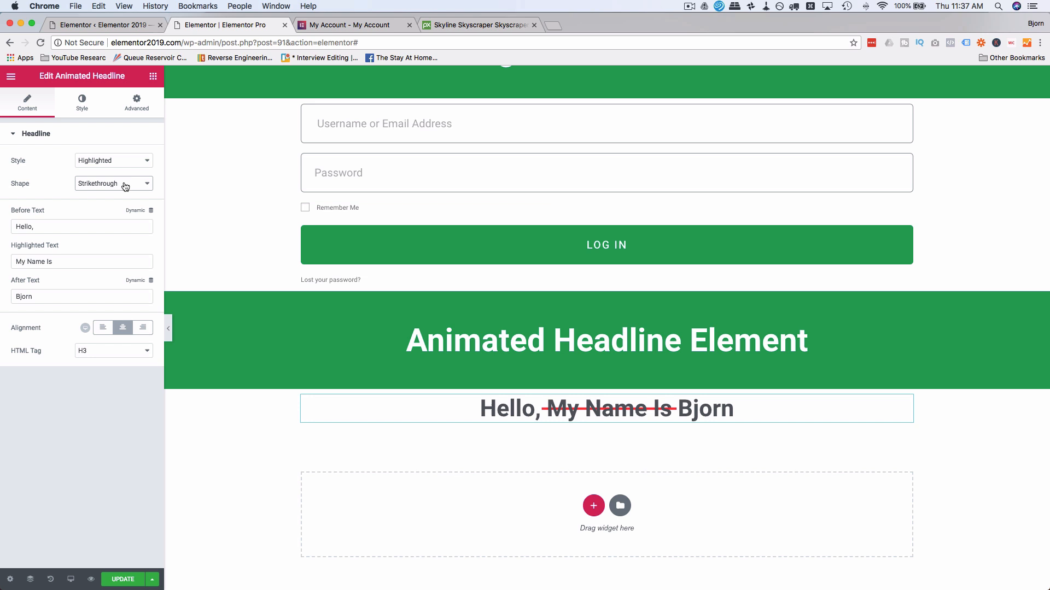
{"action": "left_click", "coordinate": [113, 184]}
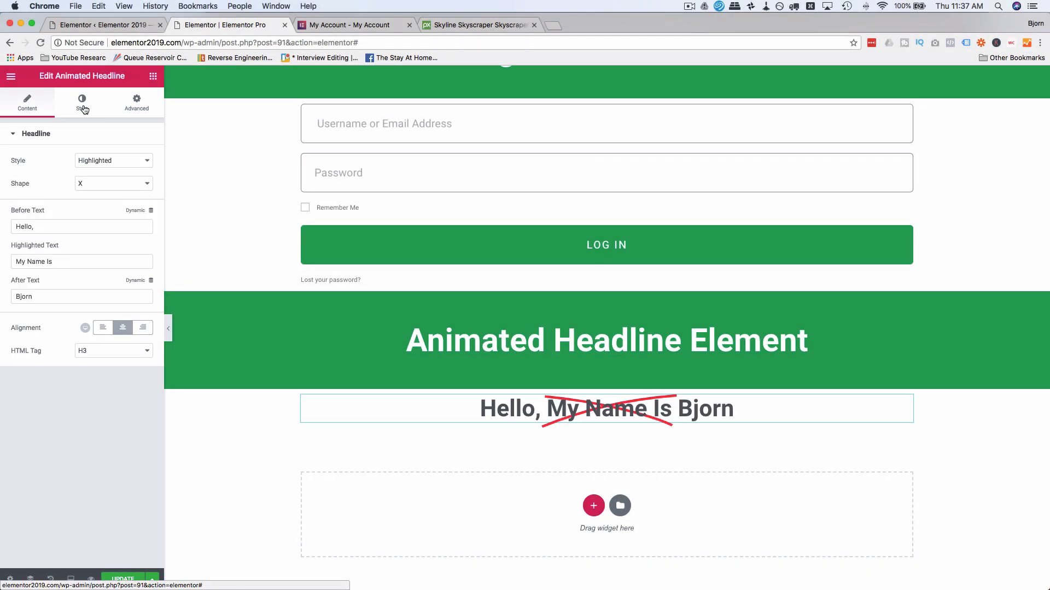
Step: Keep Bring to Front on and enable Rounded Edges for the red X shape
{"action": "left_click", "coordinate": [81, 103]}
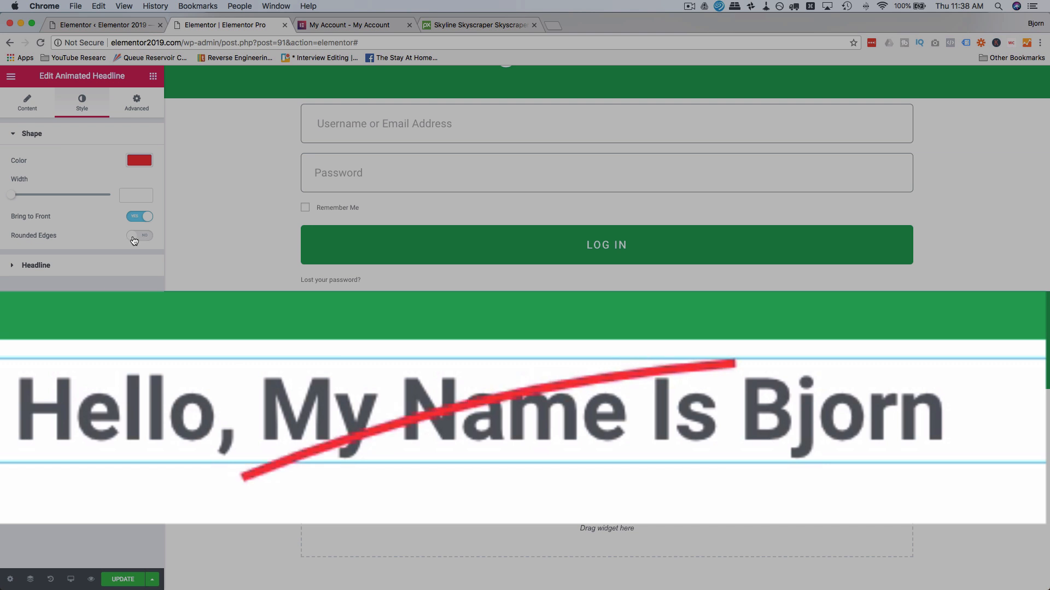
{"action": "left_click", "coordinate": [138, 237]}
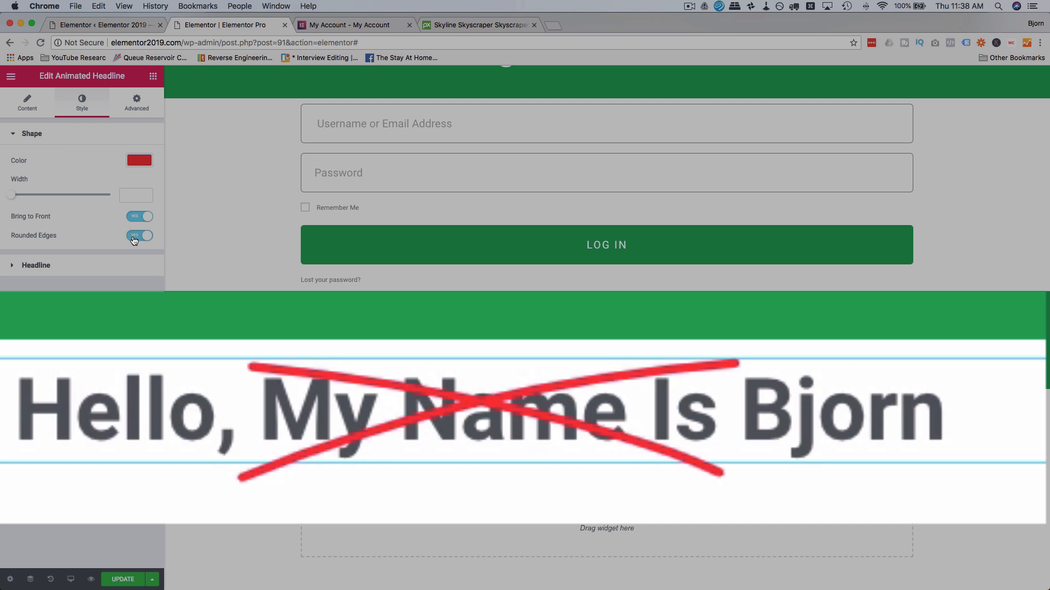
{"action": "left_click", "coordinate": [139, 236]}
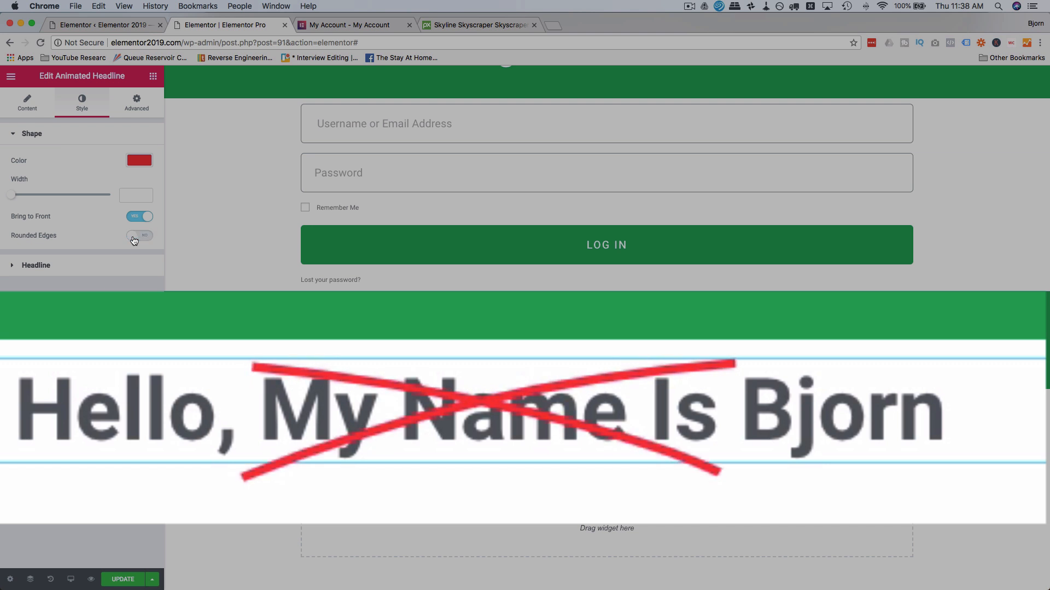
{"action": "left_click", "coordinate": [139, 236]}
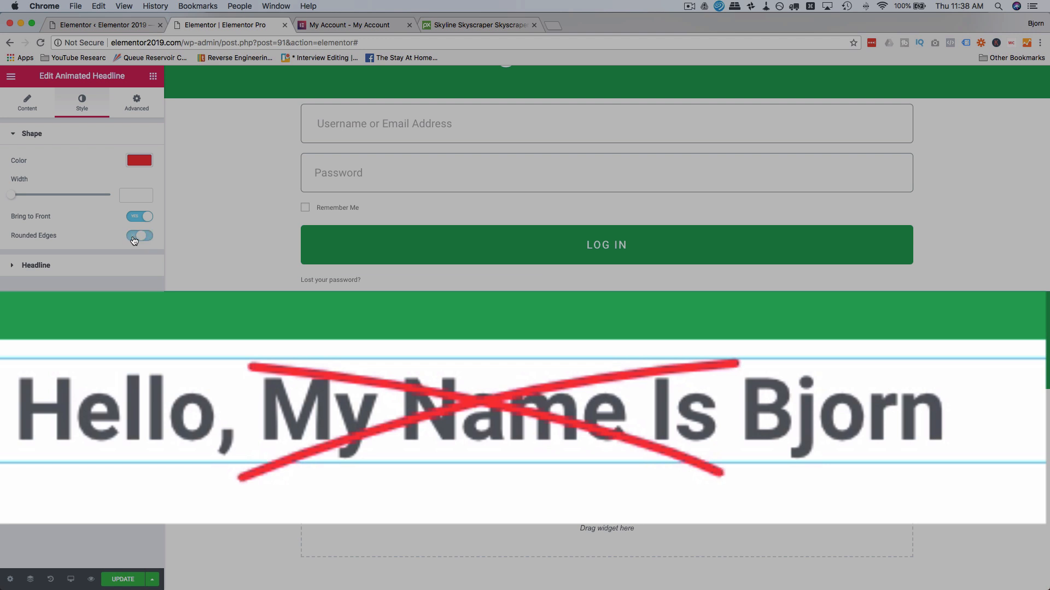
{"action": "left_click", "coordinate": [138, 236]}
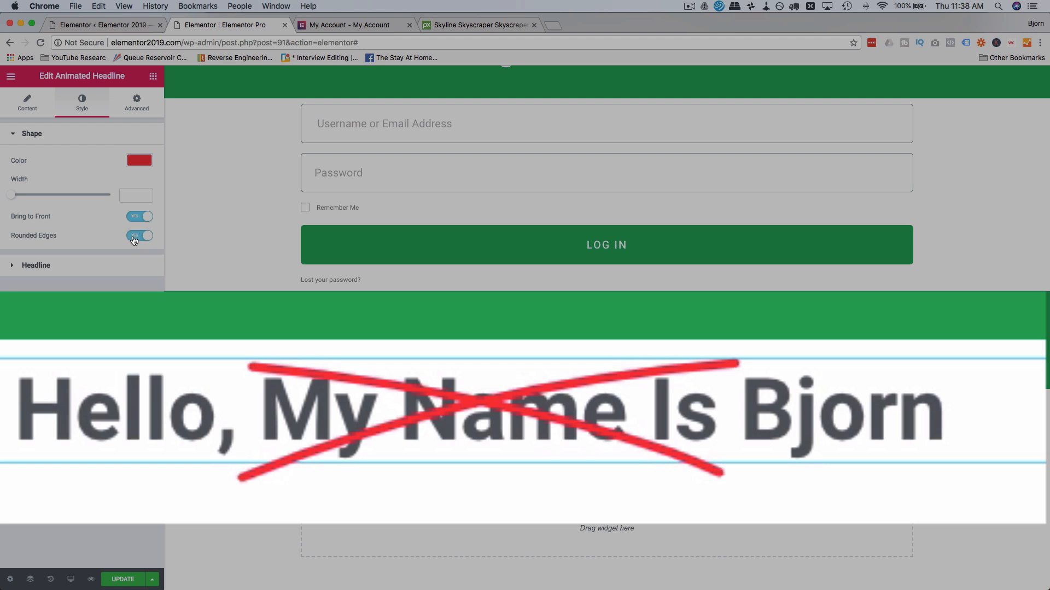
{"action": "left_click", "coordinate": [26, 103]}
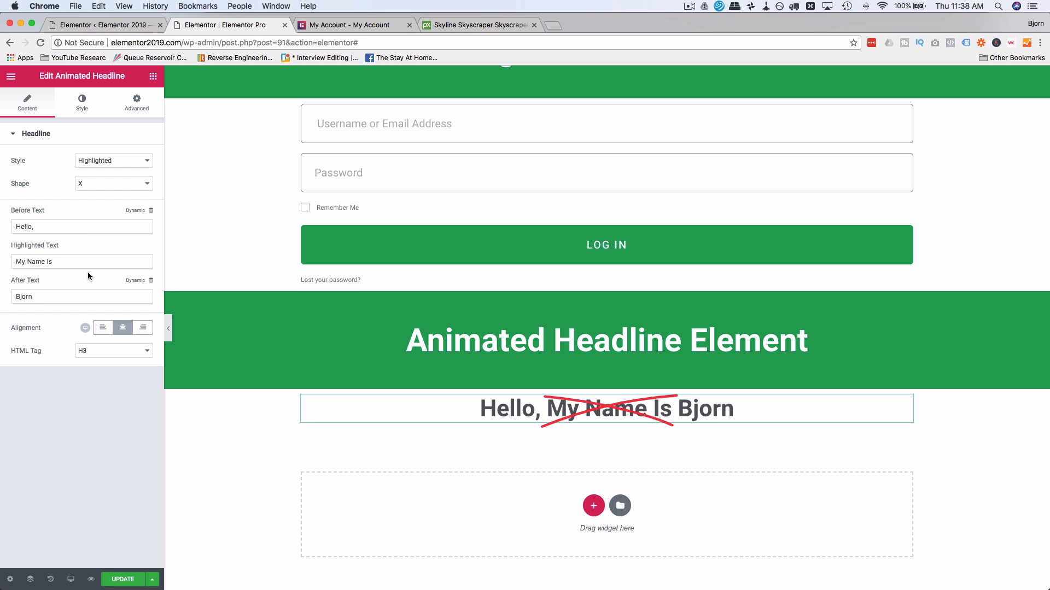
{"action": "mouse_move", "coordinate": [103, 328]}
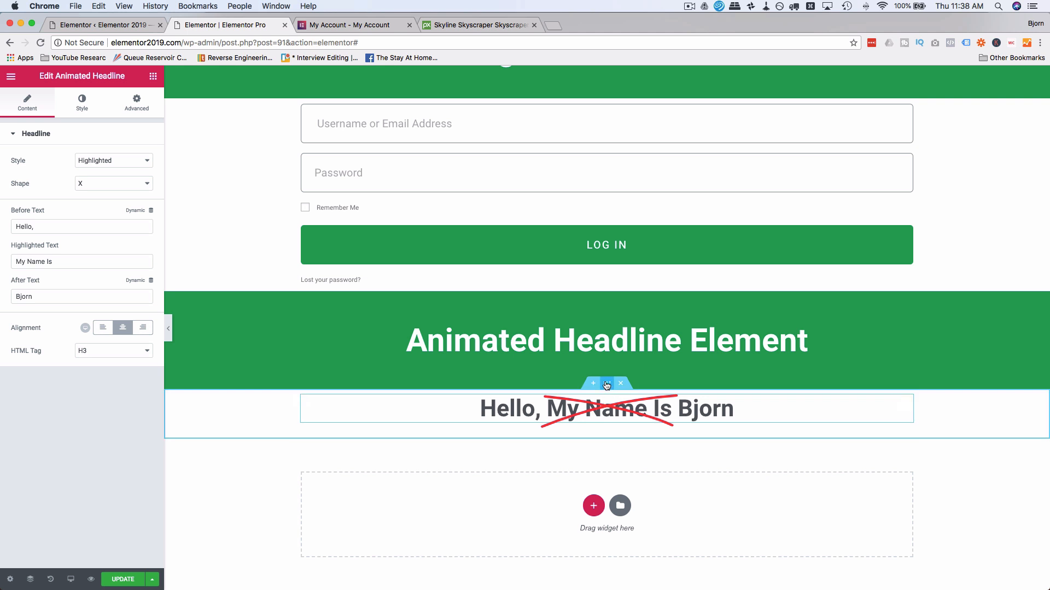
Step: Give the headline's section a park photo background and a 674 px minimum height
{"action": "left_click", "coordinate": [607, 340]}
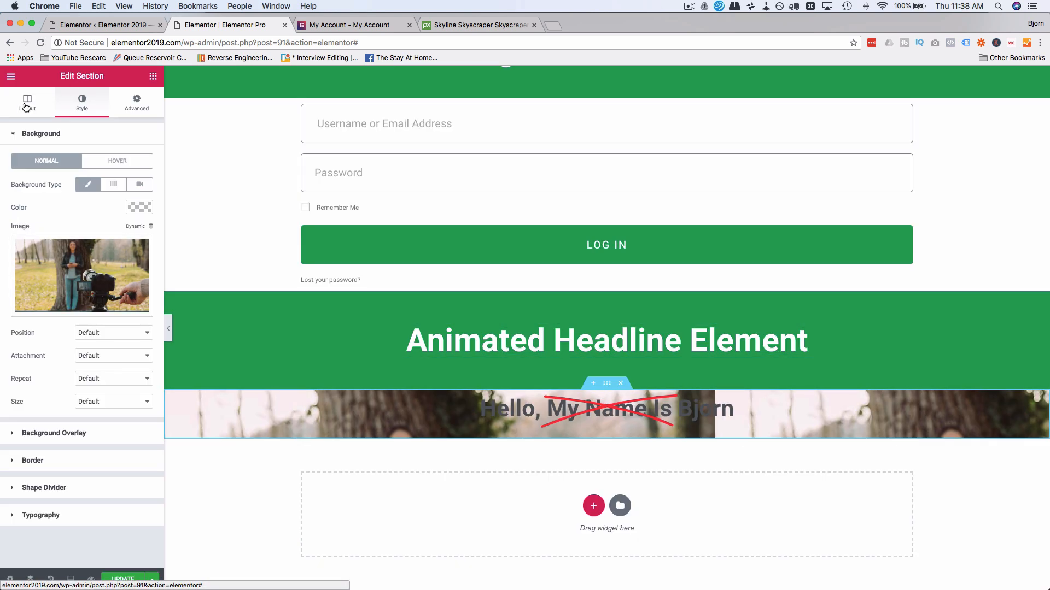
{"action": "left_click", "coordinate": [28, 103]}
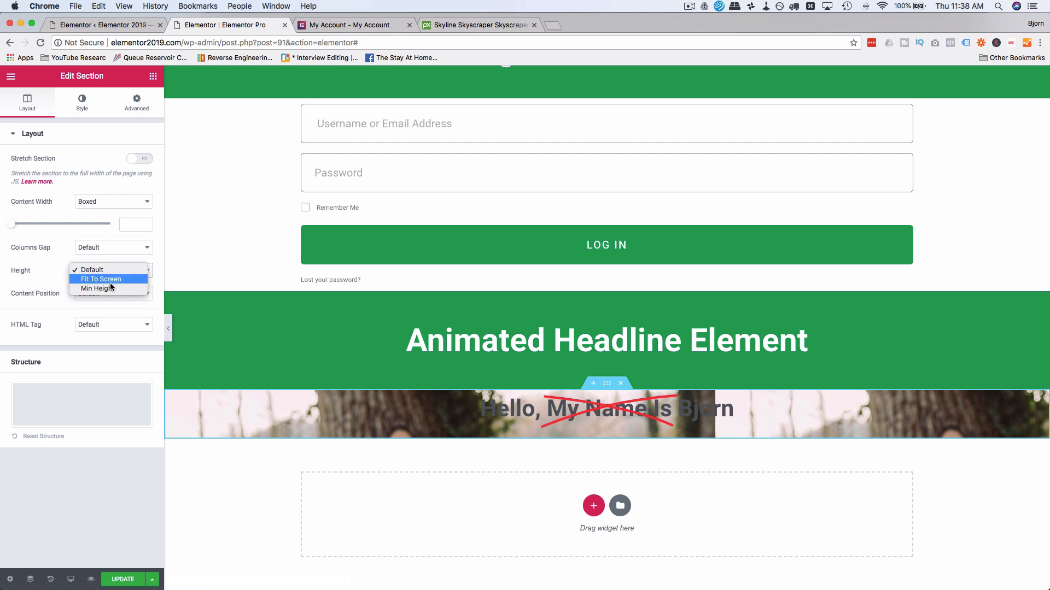
{"action": "left_click", "coordinate": [100, 288]}
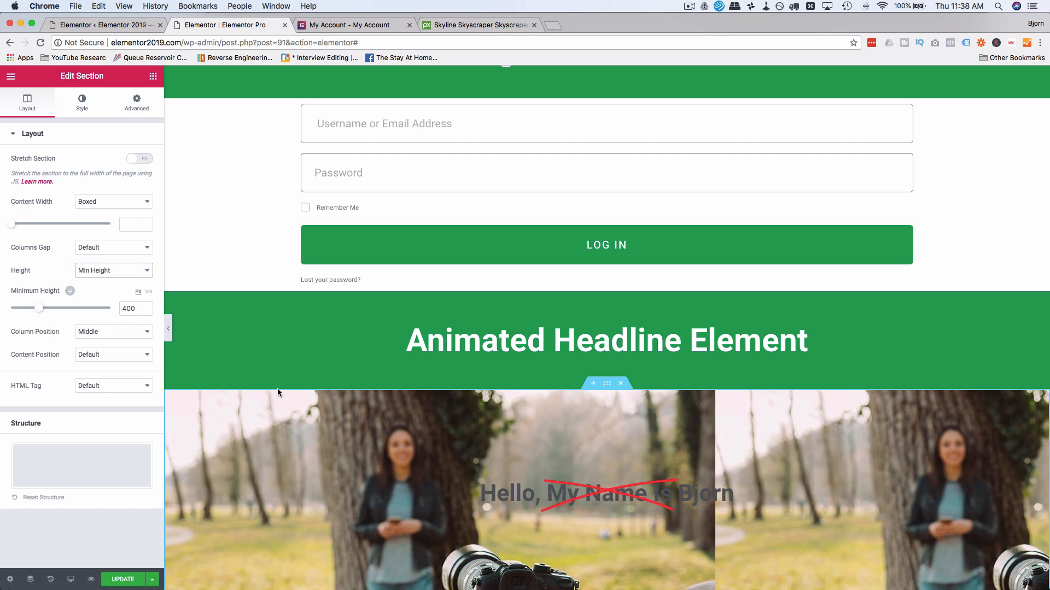
{"action": "scroll", "scroll_direction": "down", "scroll_amount": 3}
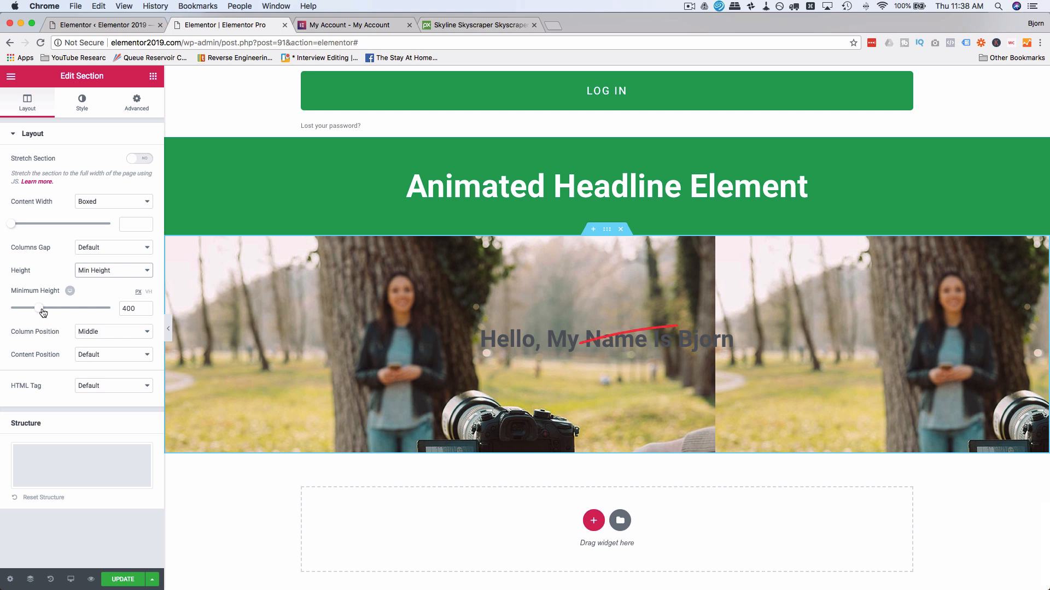
{"action": "left_click_drag", "start_coordinate": [42, 308], "coordinate": [55, 308]}
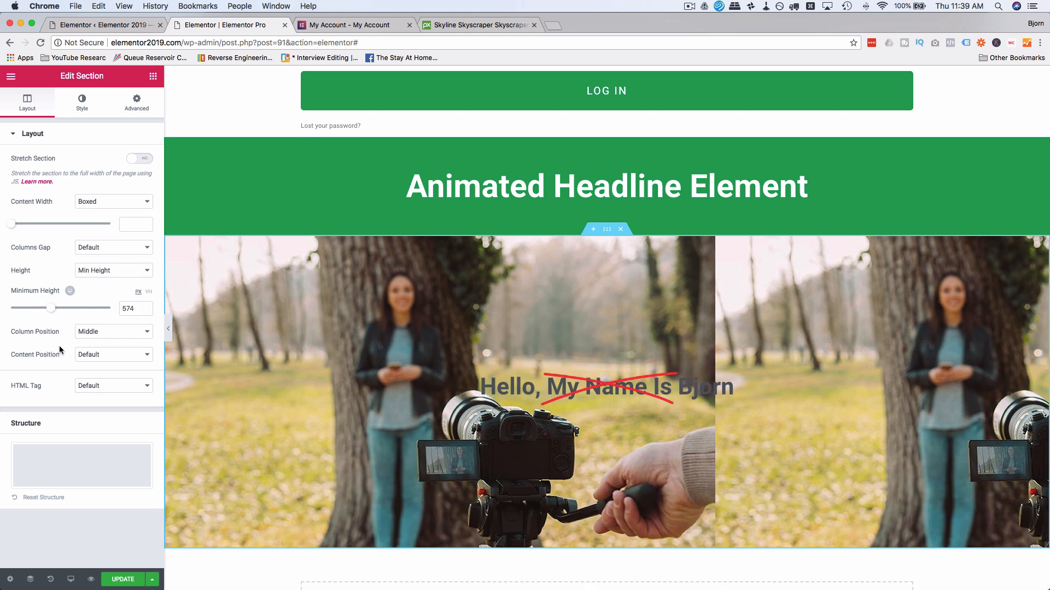
Step: Set Background Repeat to No-repeat and enable Stretch Section
{"action": "left_click", "coordinate": [82, 104]}
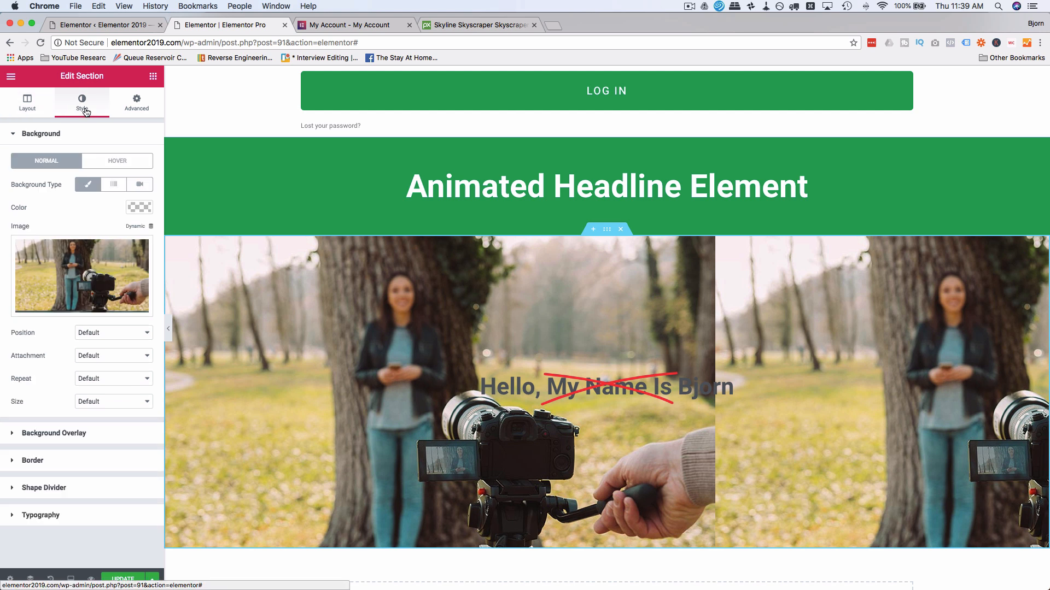
{"action": "left_click", "coordinate": [113, 378]}
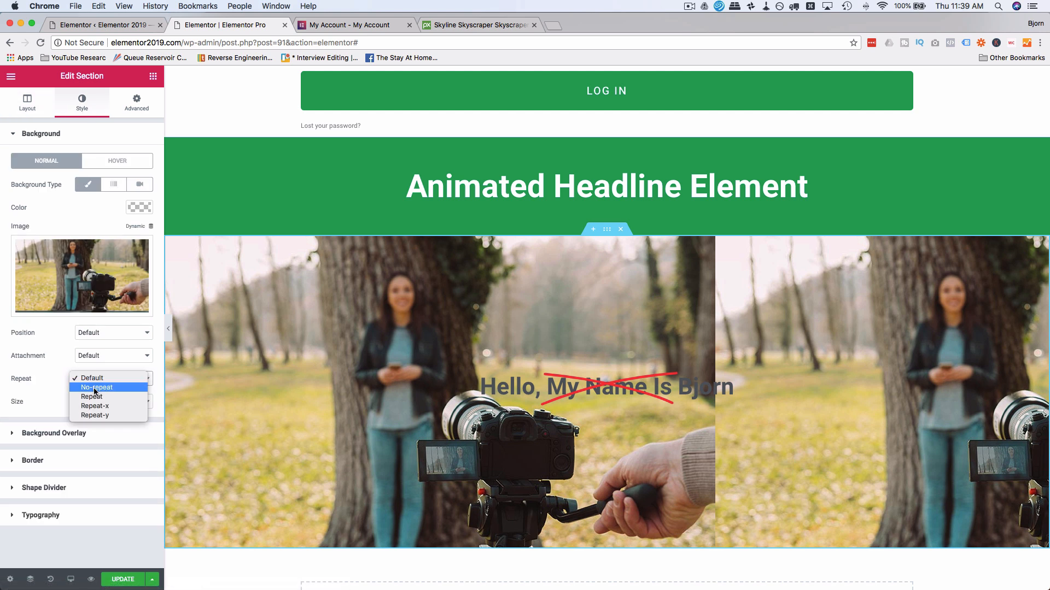
{"action": "left_click", "coordinate": [96, 387]}
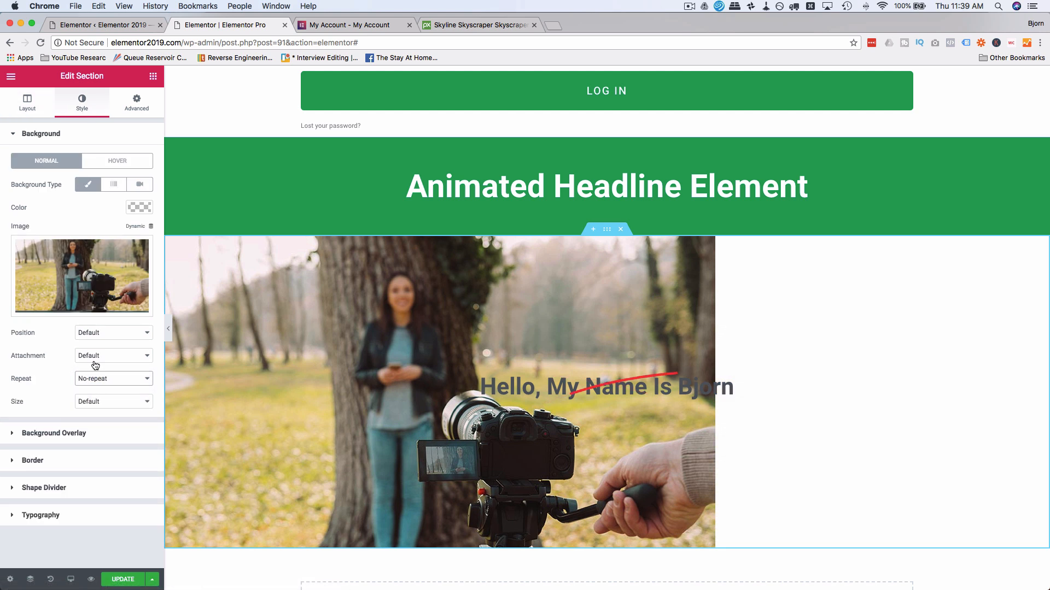
{"action": "left_click", "coordinate": [27, 101]}
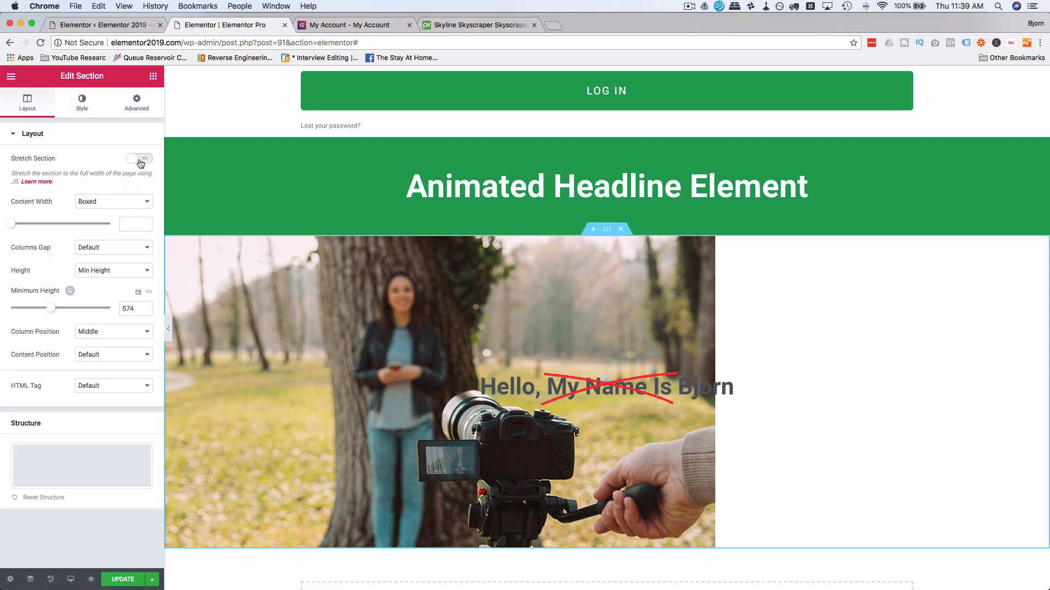
{"action": "left_click", "coordinate": [139, 159]}
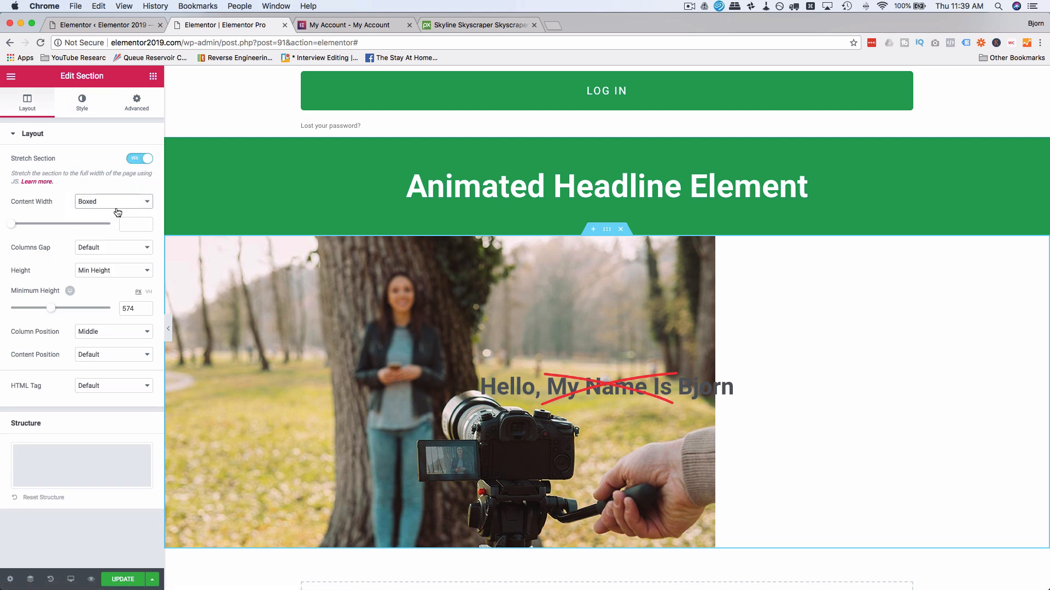
Step: Set Content Width to Full Width and background Size to Cover
{"action": "left_click", "coordinate": [113, 201]}
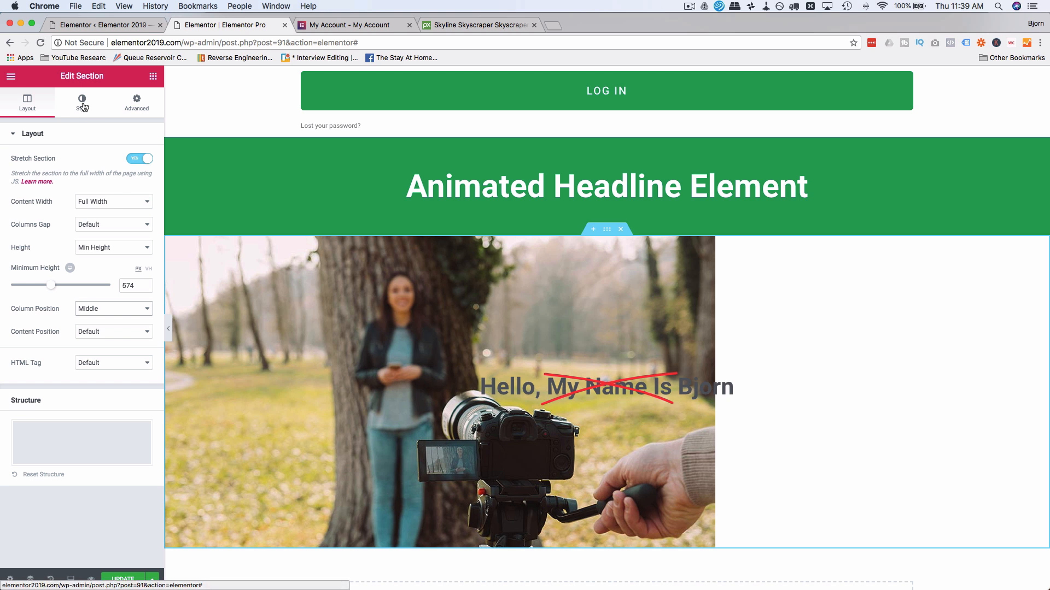
{"action": "left_click", "coordinate": [81, 102]}
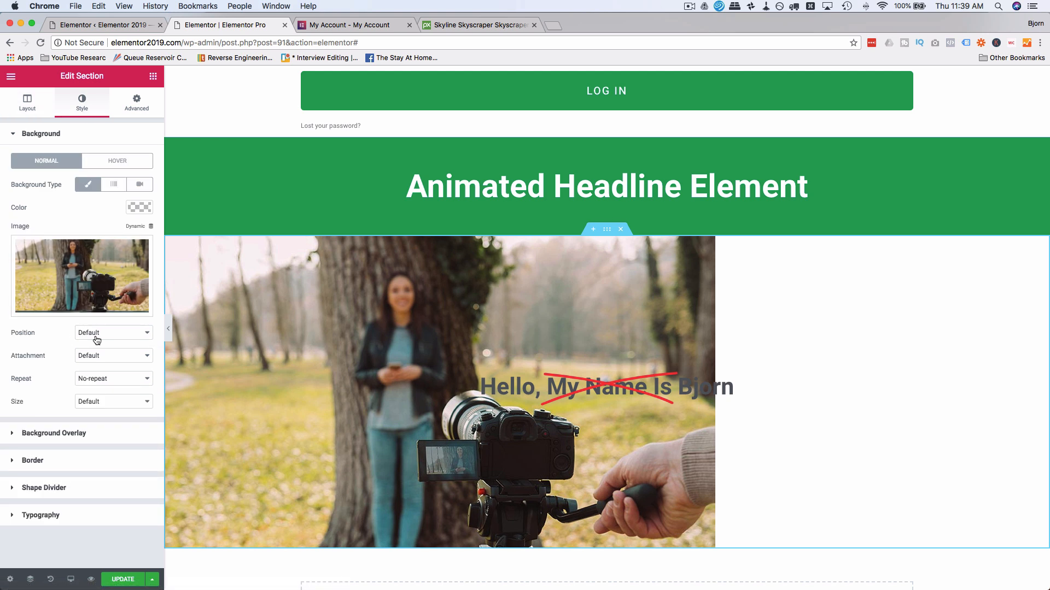
{"action": "left_click", "coordinate": [113, 401]}
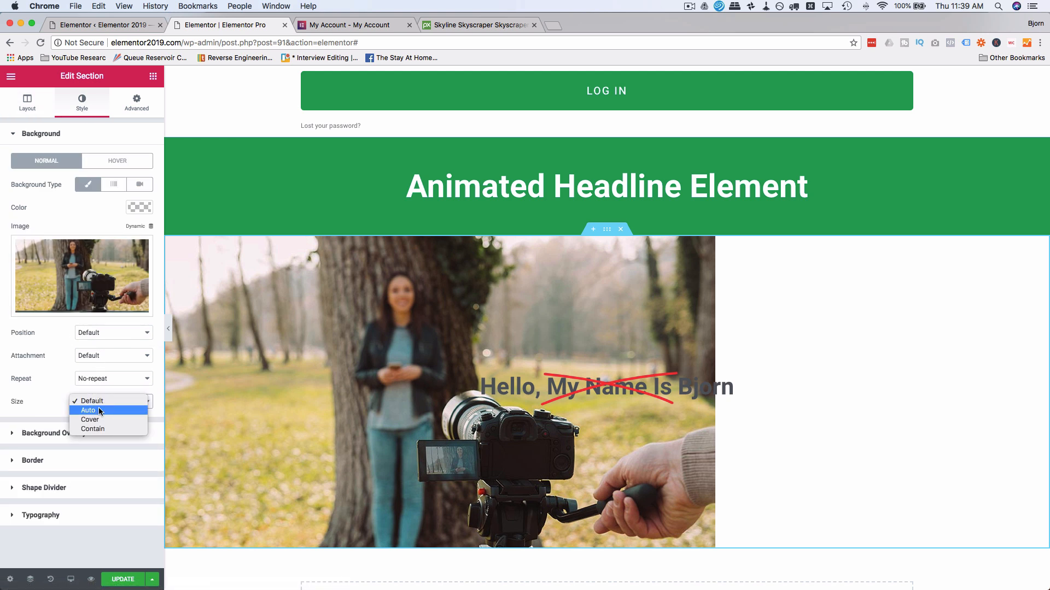
{"action": "left_click", "coordinate": [89, 420]}
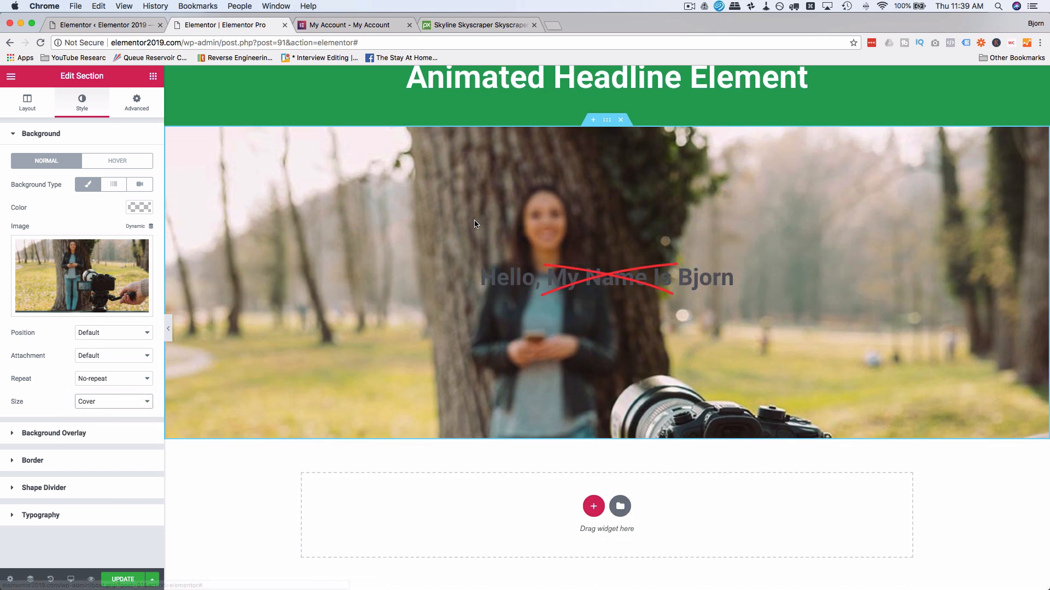
Step: Set the animated headline's Headline and Animated Text colours to white
{"action": "left_click", "coordinate": [606, 277]}
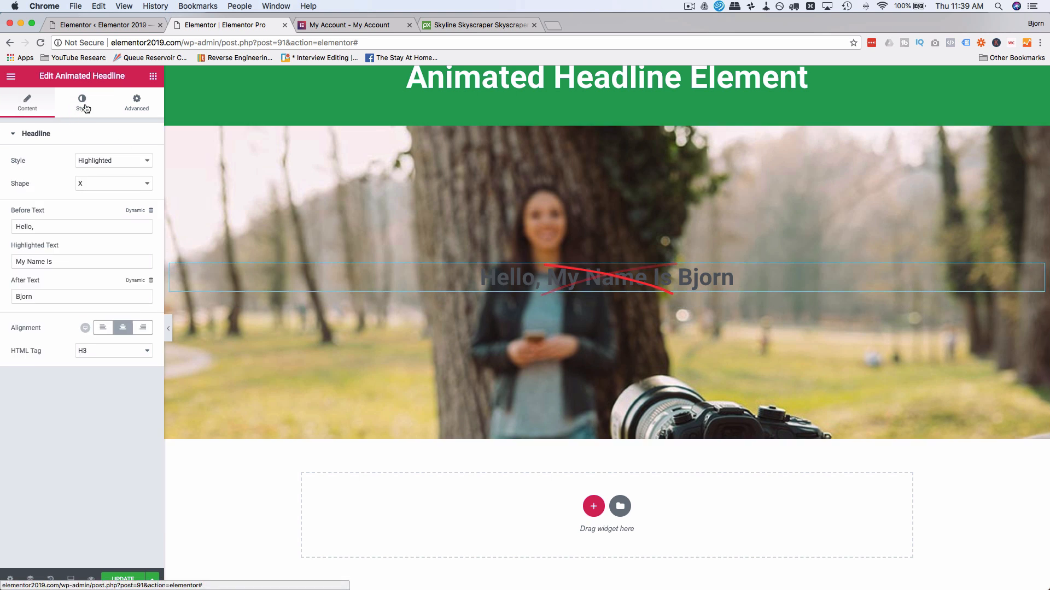
{"action": "left_click", "coordinate": [82, 102]}
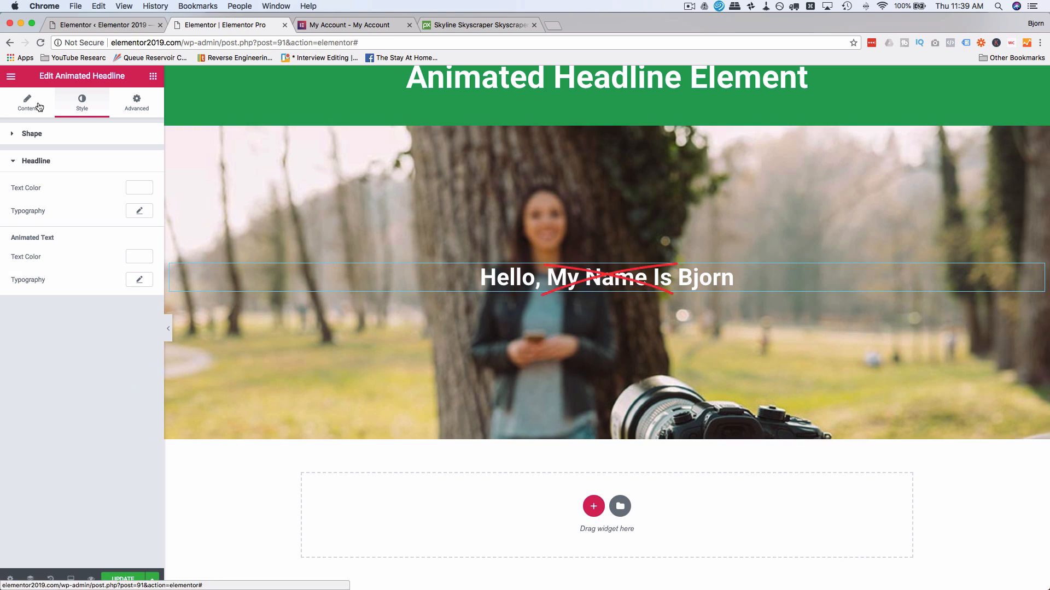
{"action": "left_click", "coordinate": [27, 105]}
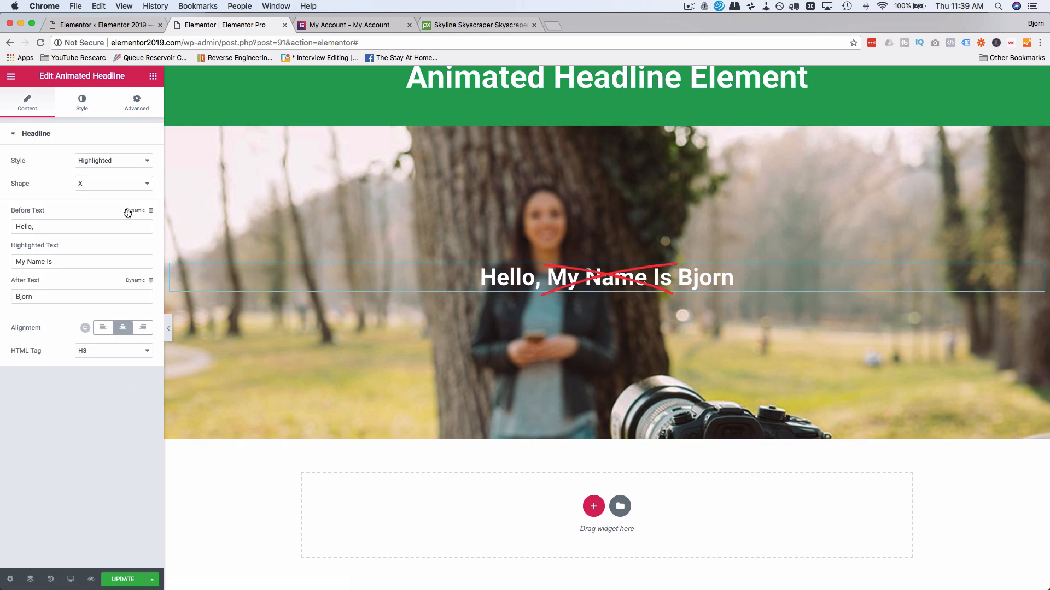
Step: Switch the headline Style to Rotating and set Before Text to 'That tree is'
{"action": "left_click", "coordinate": [112, 160]}
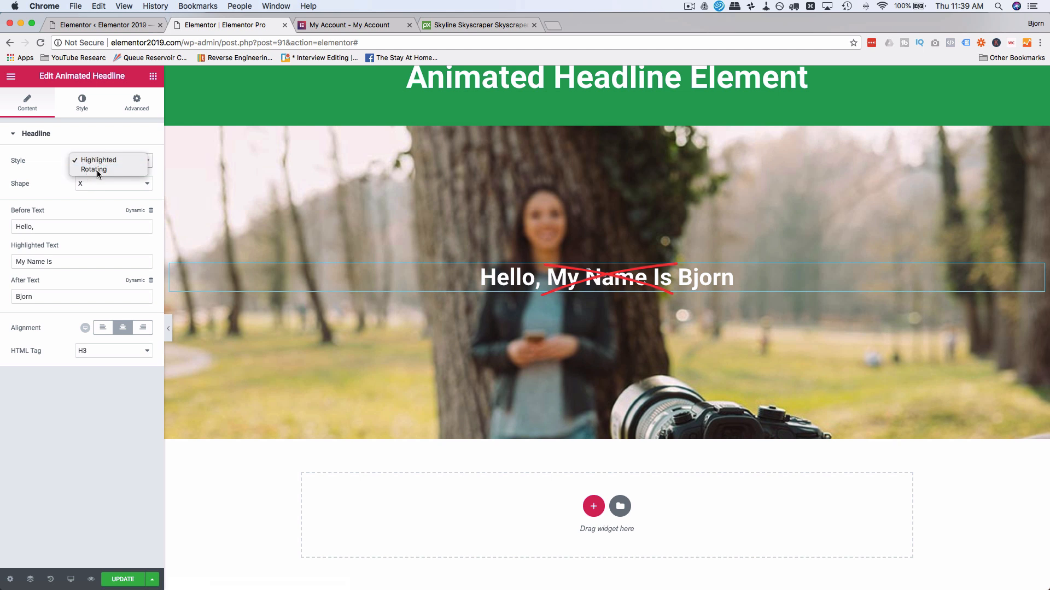
{"action": "left_click", "coordinate": [97, 160]}
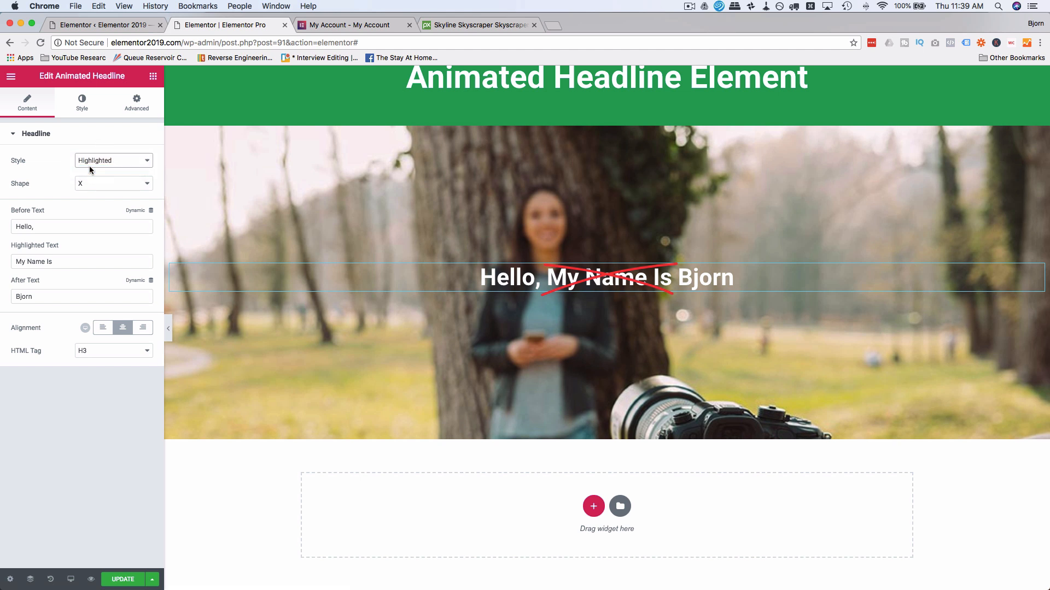
{"action": "left_click", "coordinate": [112, 160]}
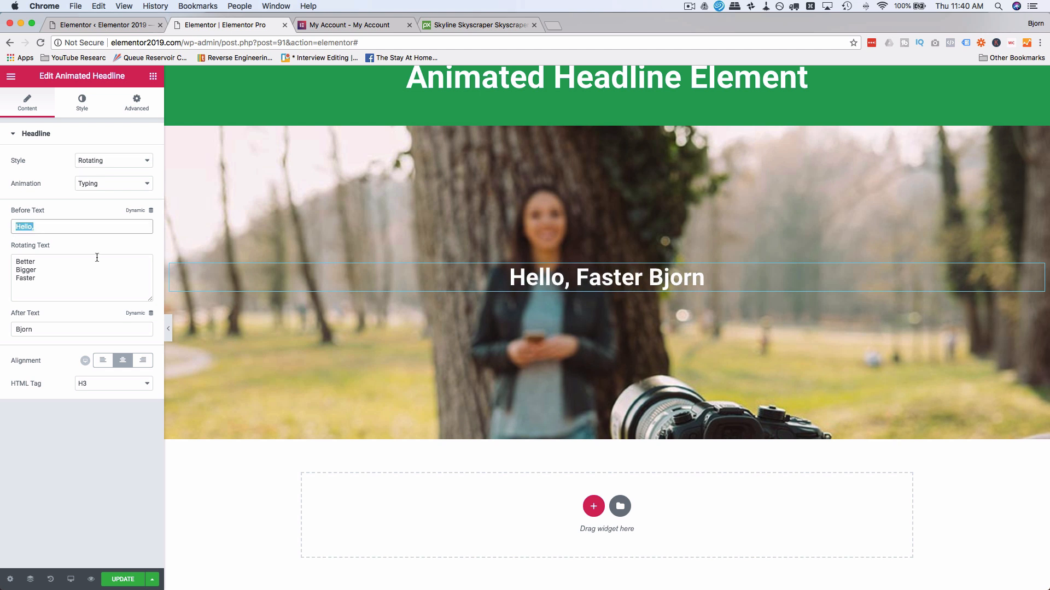
{"action": "type", "text": "That trr"}
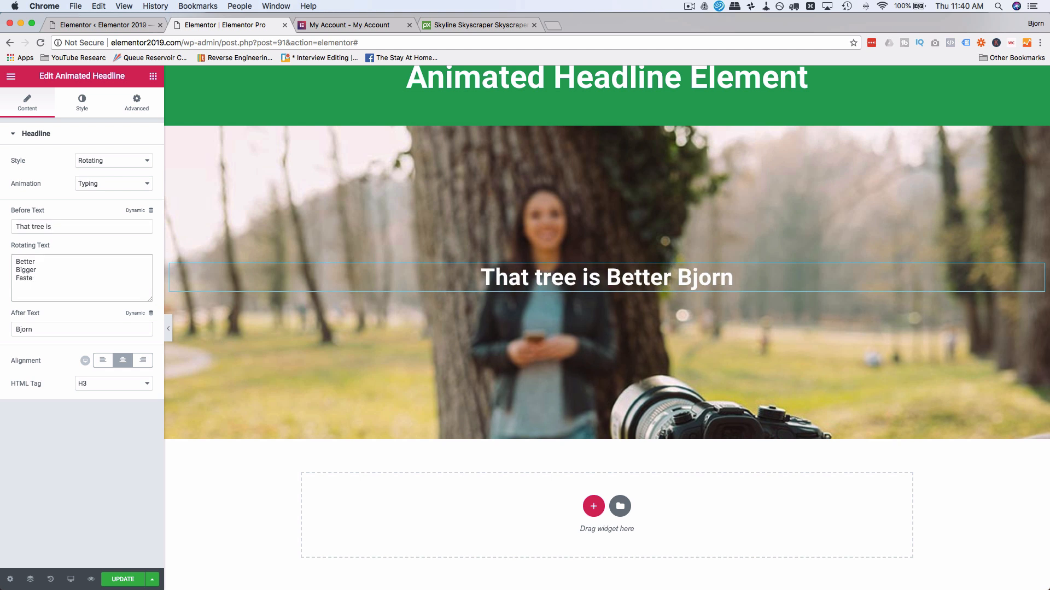
Step: Enter rotating words Big, Tall, Strong and clear the After Text
{"action": "type", "text": "Big"}
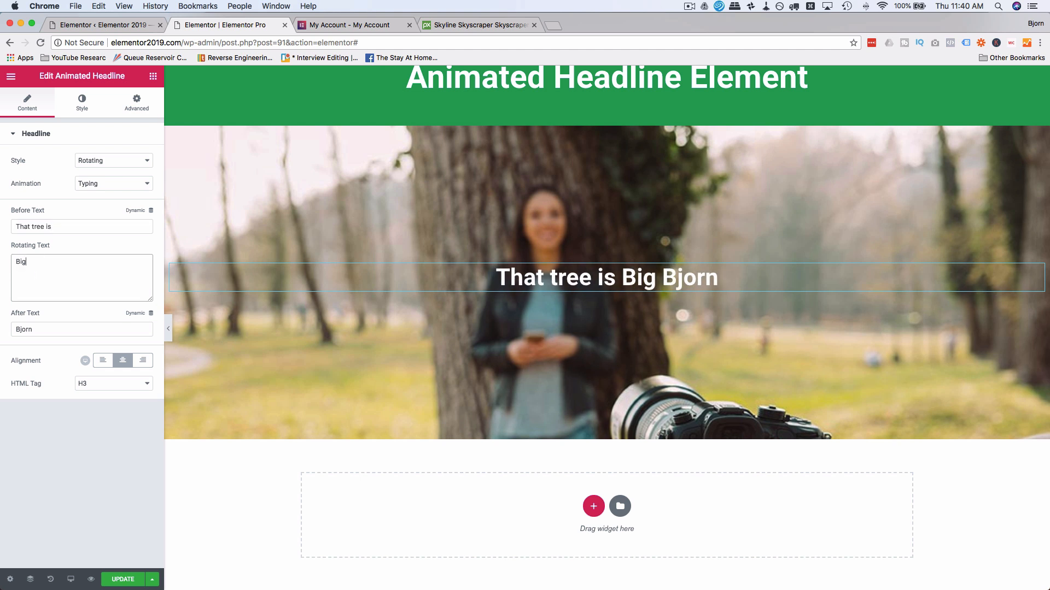
{"action": "type", "text": "Tall"}
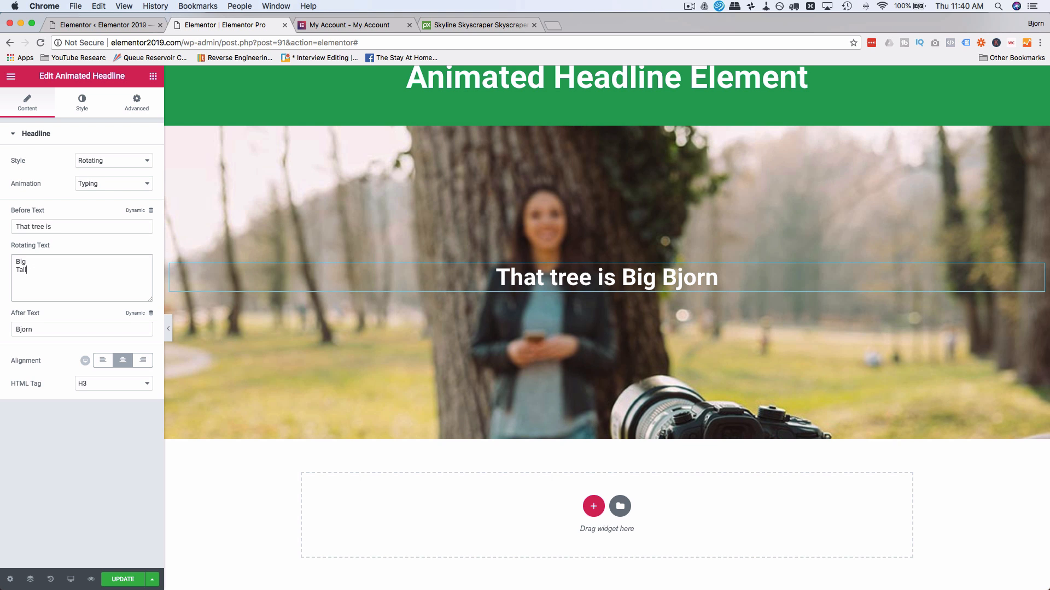
{"action": "type", "text": "Strong"}
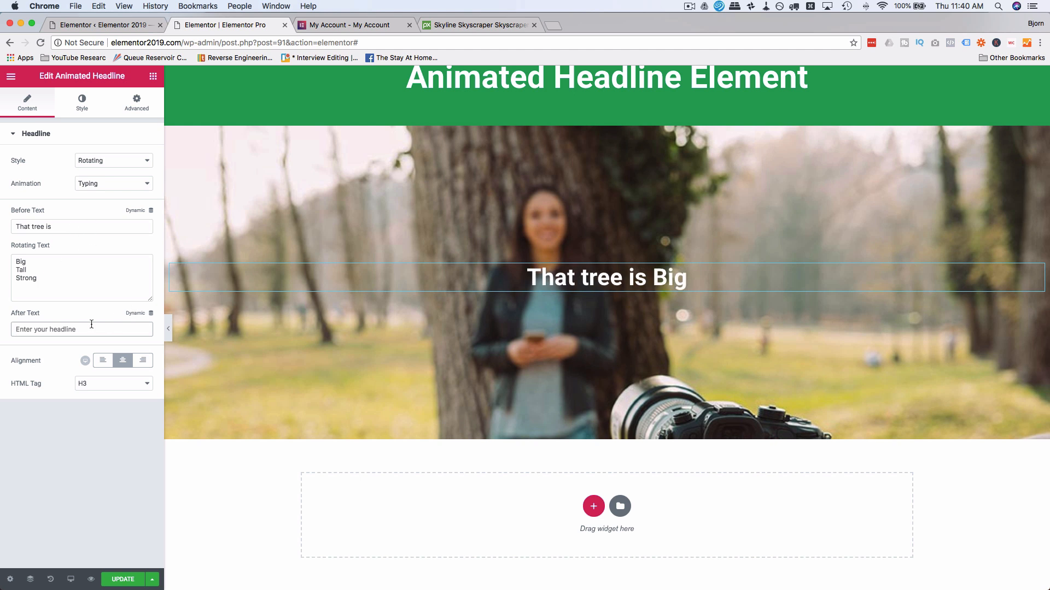
Step: Flip between the Animated Headline's Style and Content panels, ending on its Advanced layout settings
{"action": "left_click", "coordinate": [82, 104]}
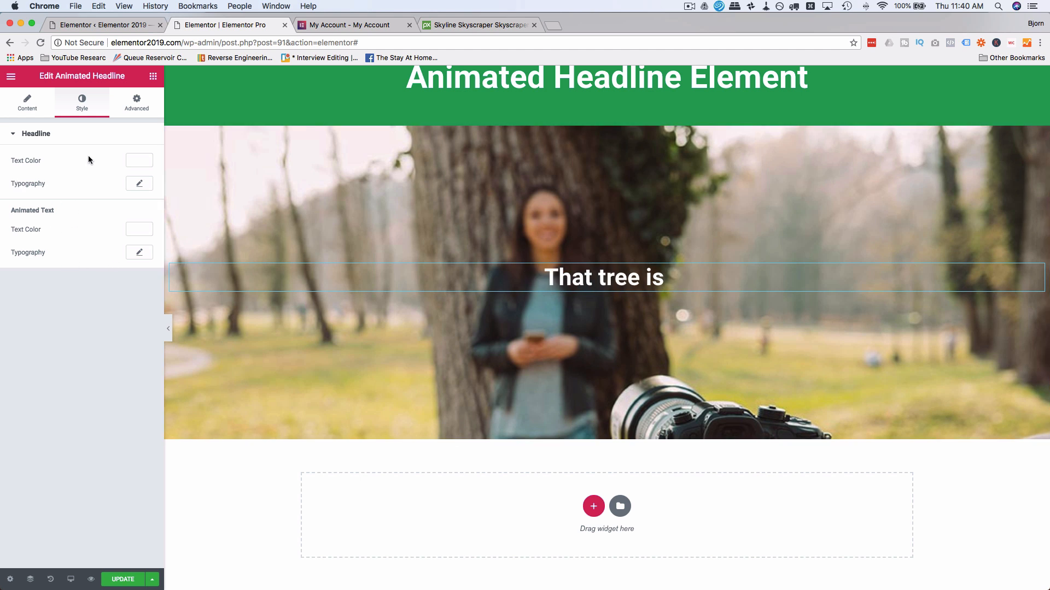
{"action": "left_click", "coordinate": [27, 101]}
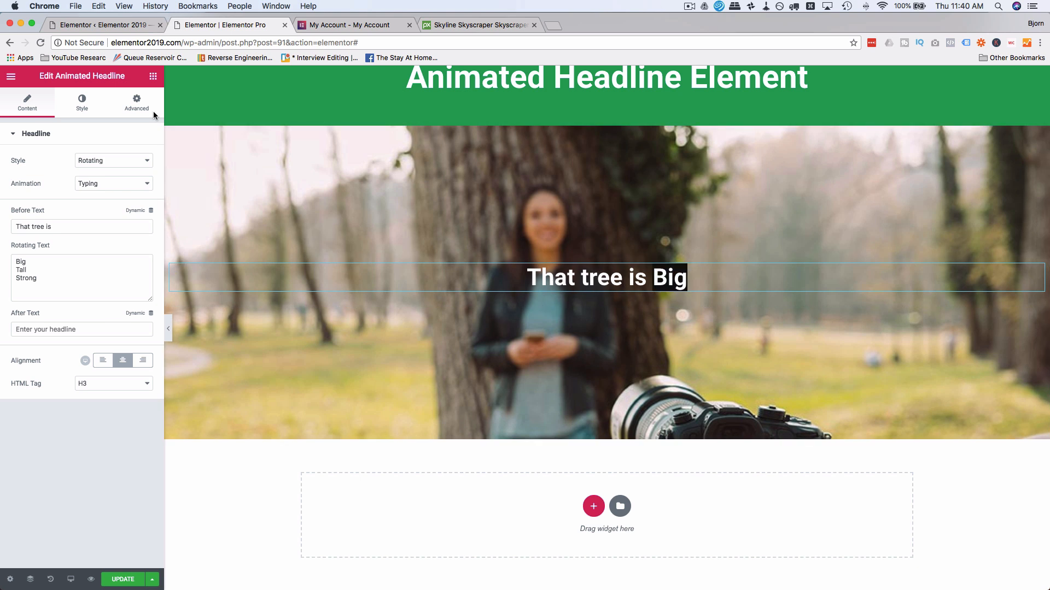
{"action": "left_click", "coordinate": [82, 104]}
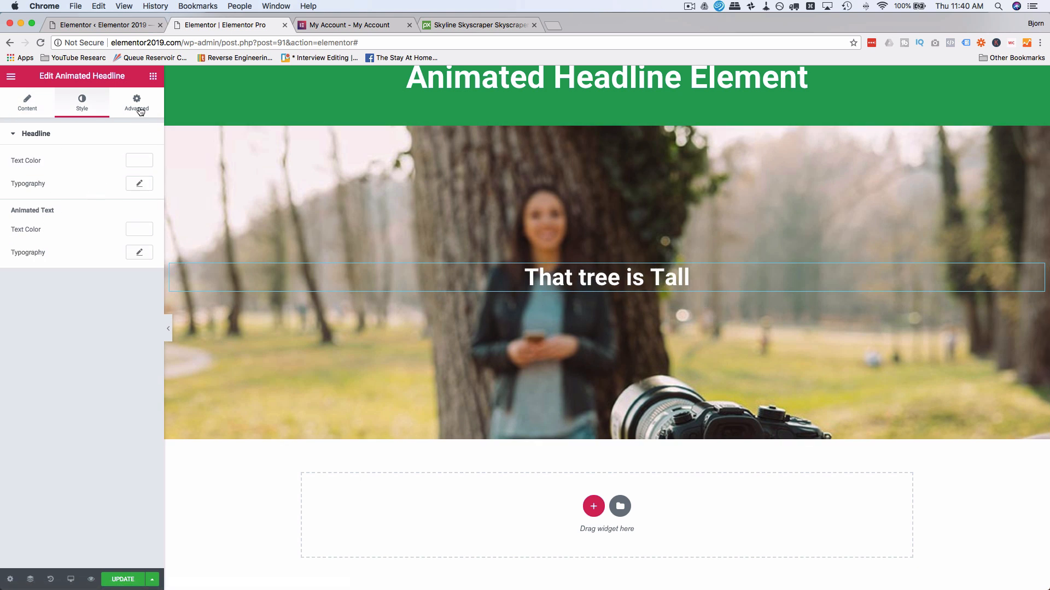
{"action": "left_click", "coordinate": [136, 104]}
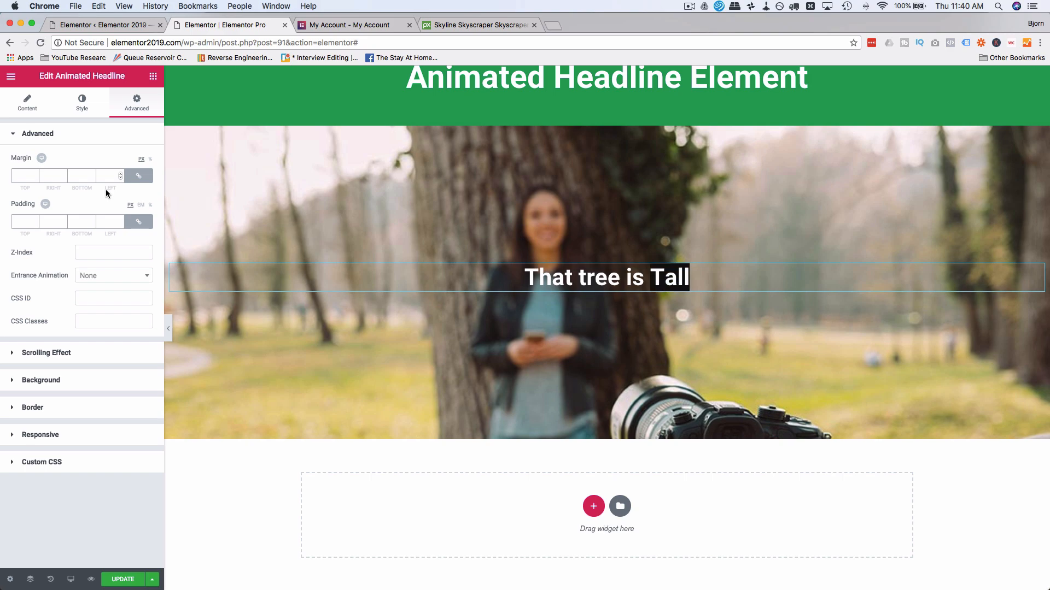